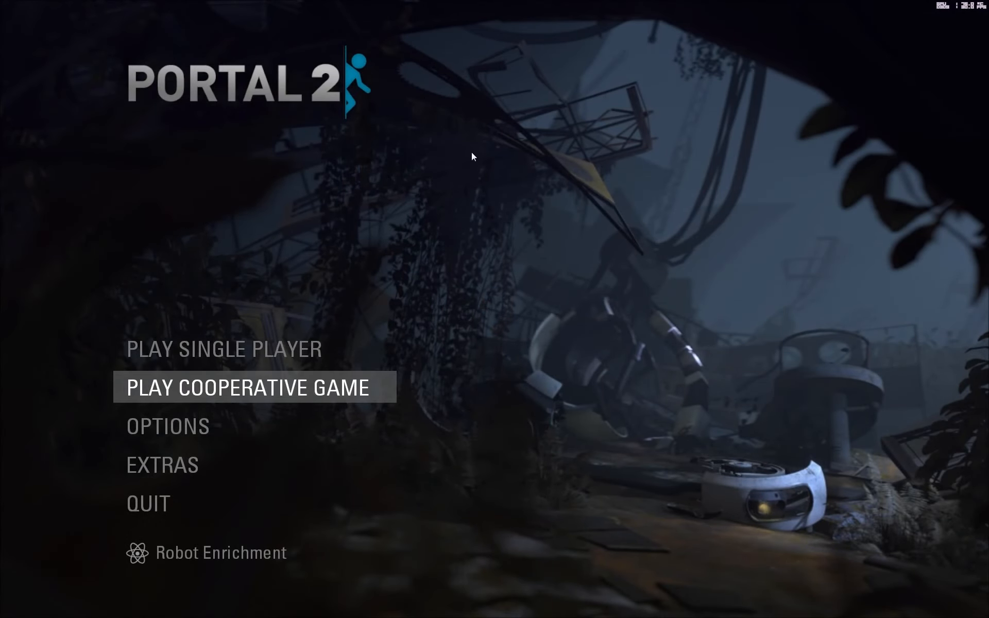
mouse_move(511, 355)
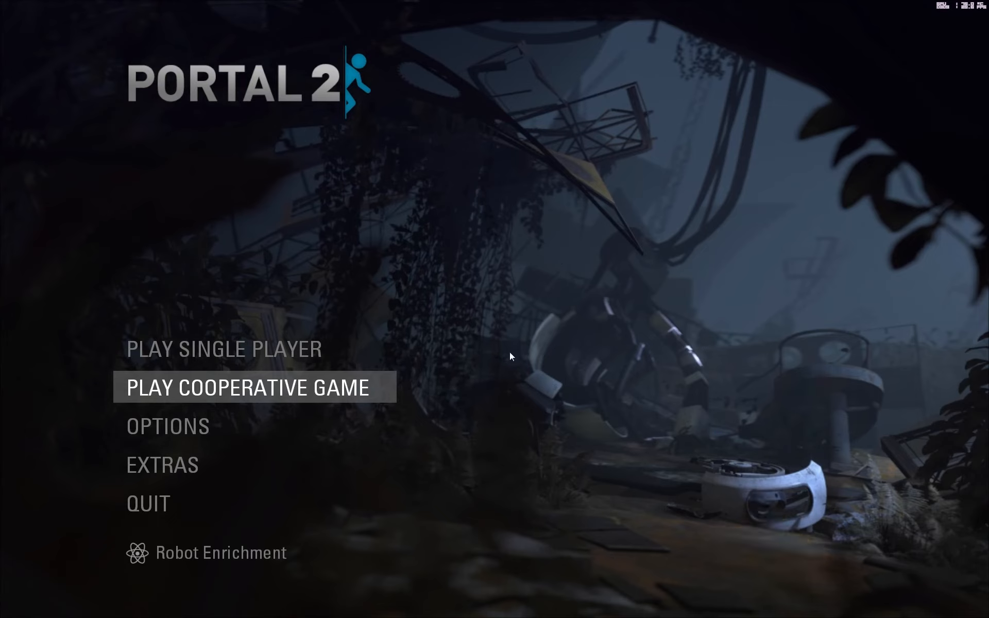
mouse_move(512, 372)
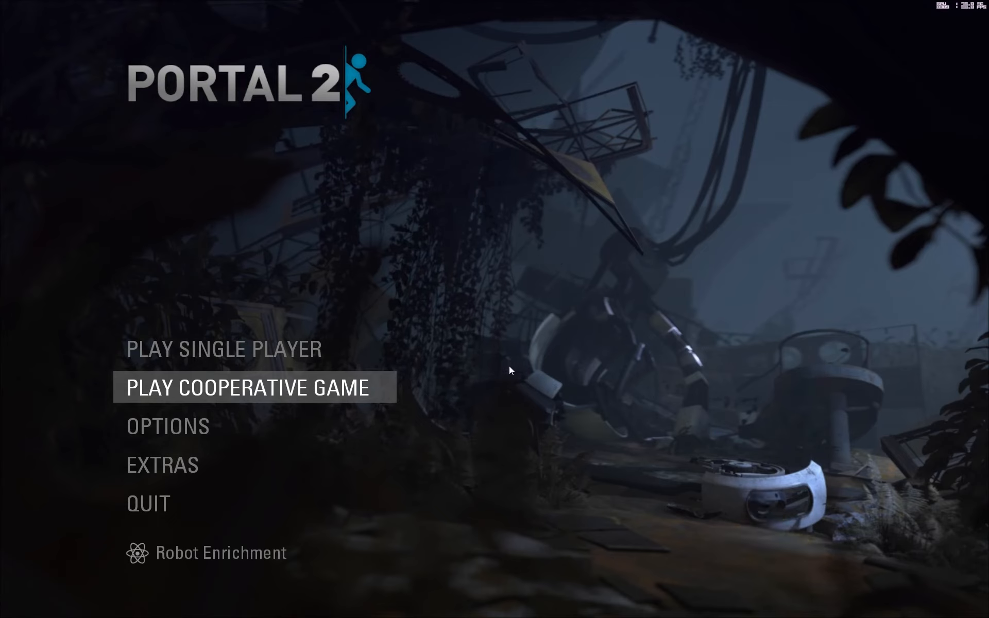
mouse_move(508, 378)
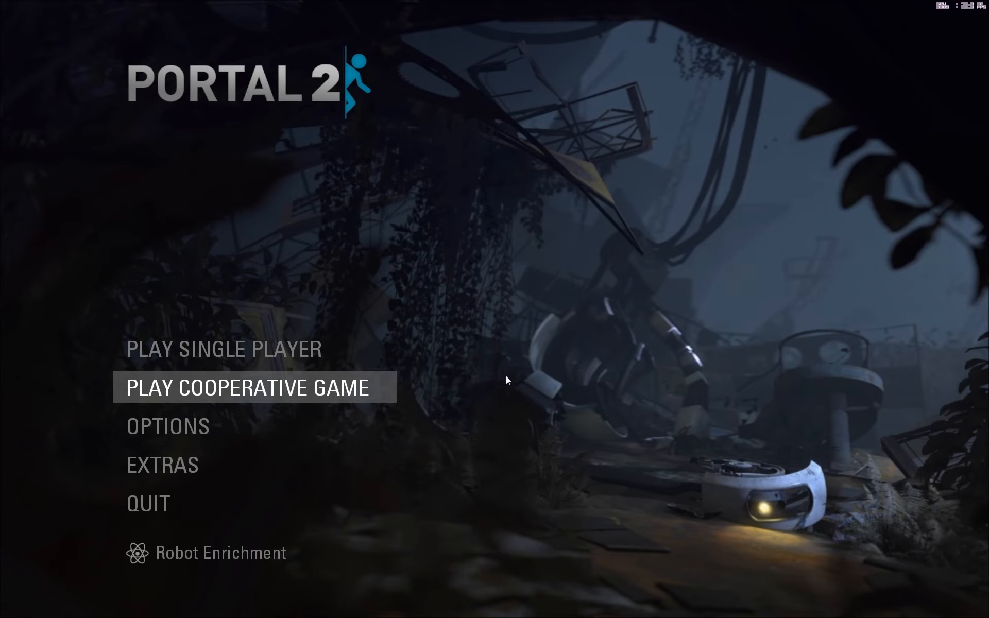
mouse_move(435, 384)
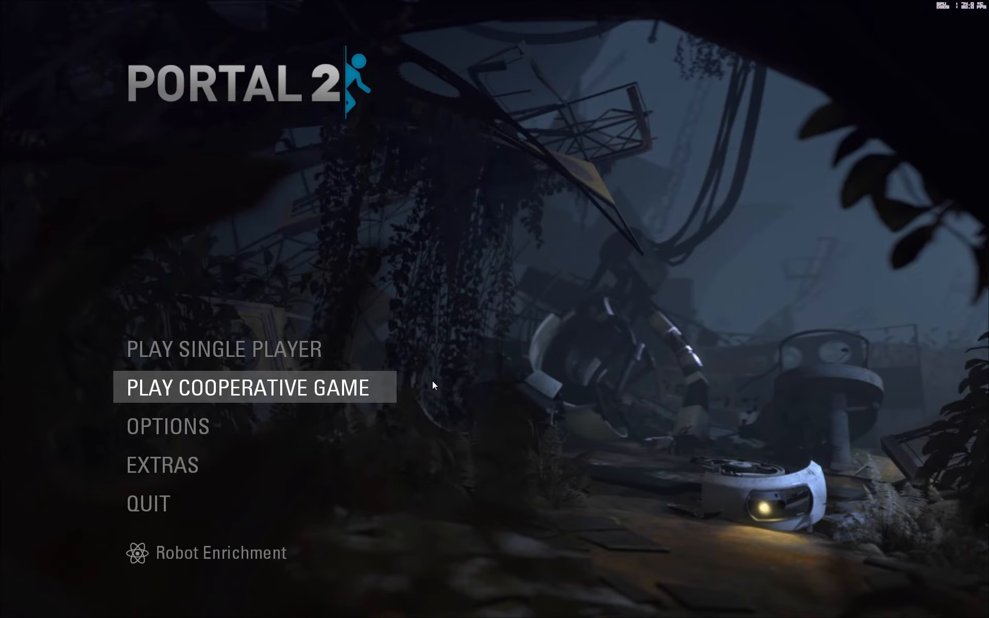
mouse_move(335, 280)
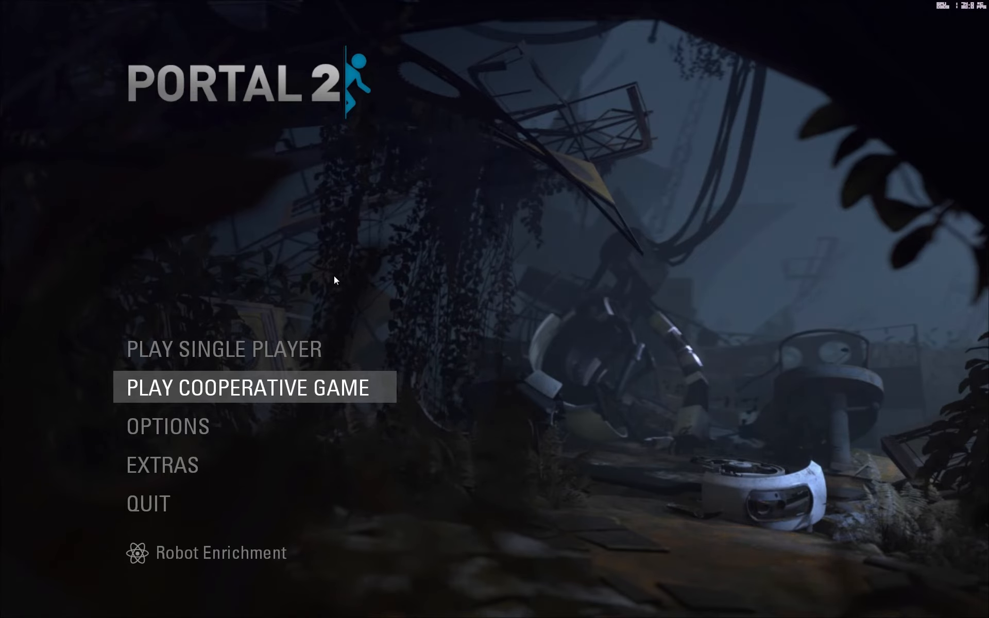
Load the BallMaze map from the developer console with the map command
key(grave)
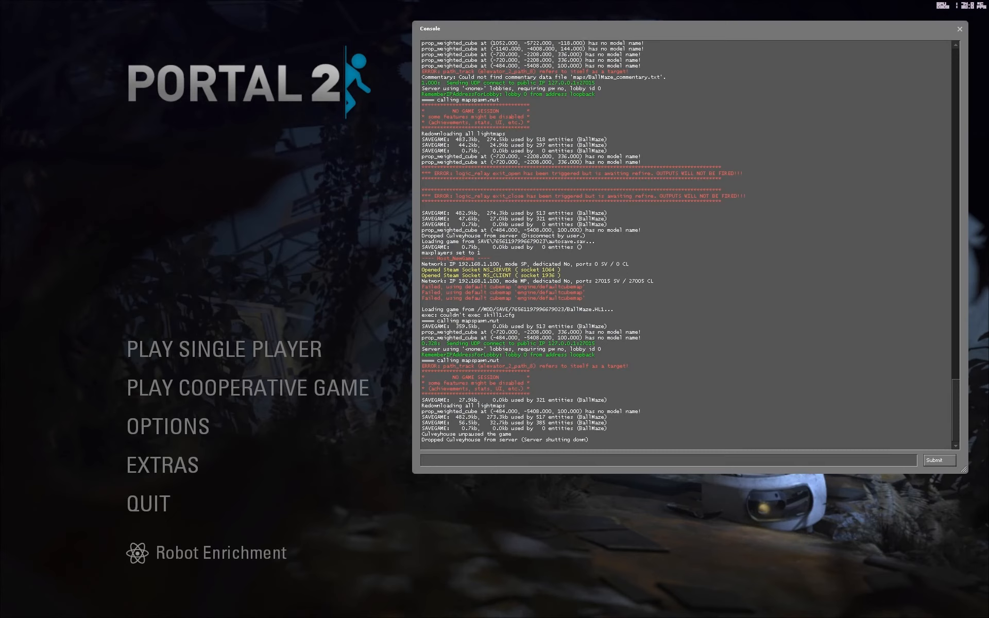
text(map)
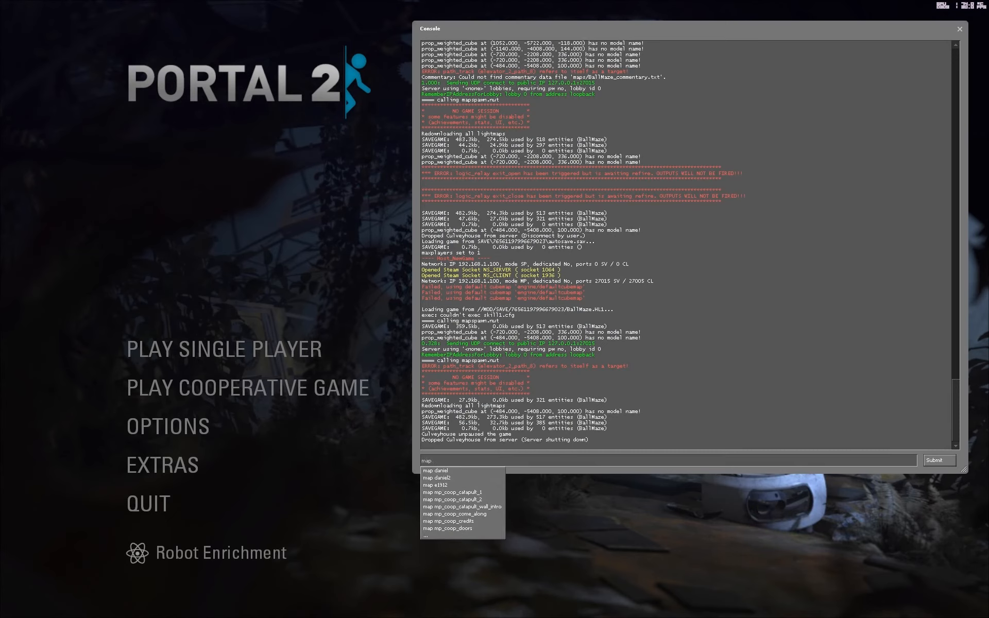
text(Bal)
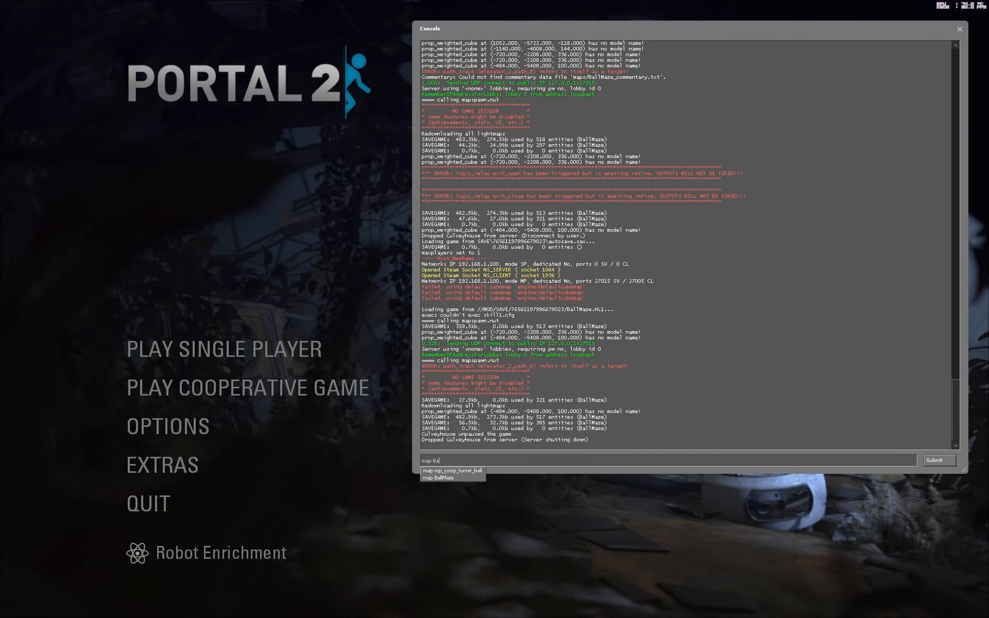
click(451, 473)
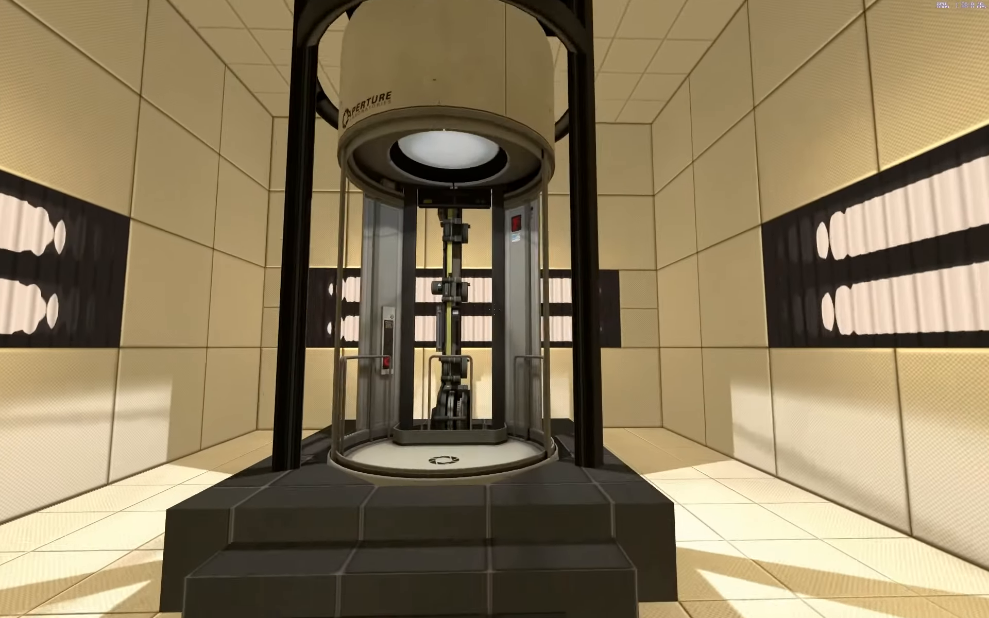
mouse_move(494, 309)
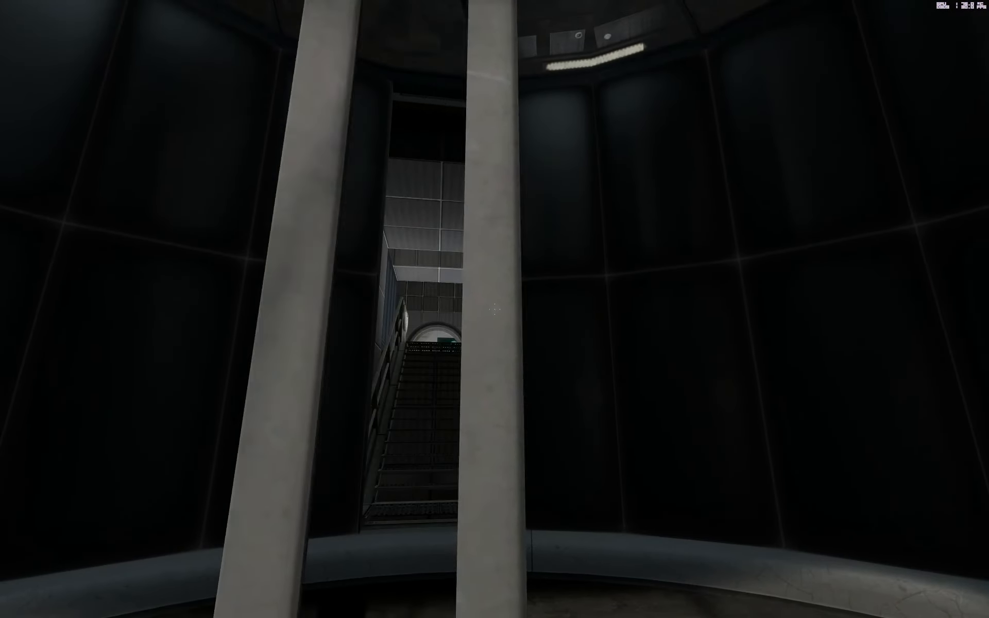
mouse_move(494, 309)
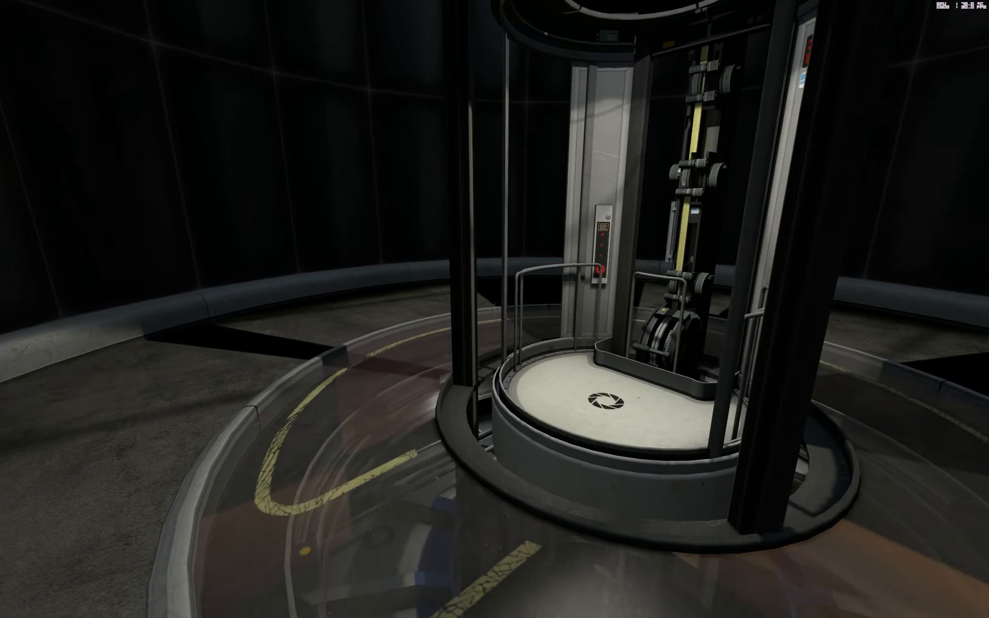
mouse_move(494, 309)
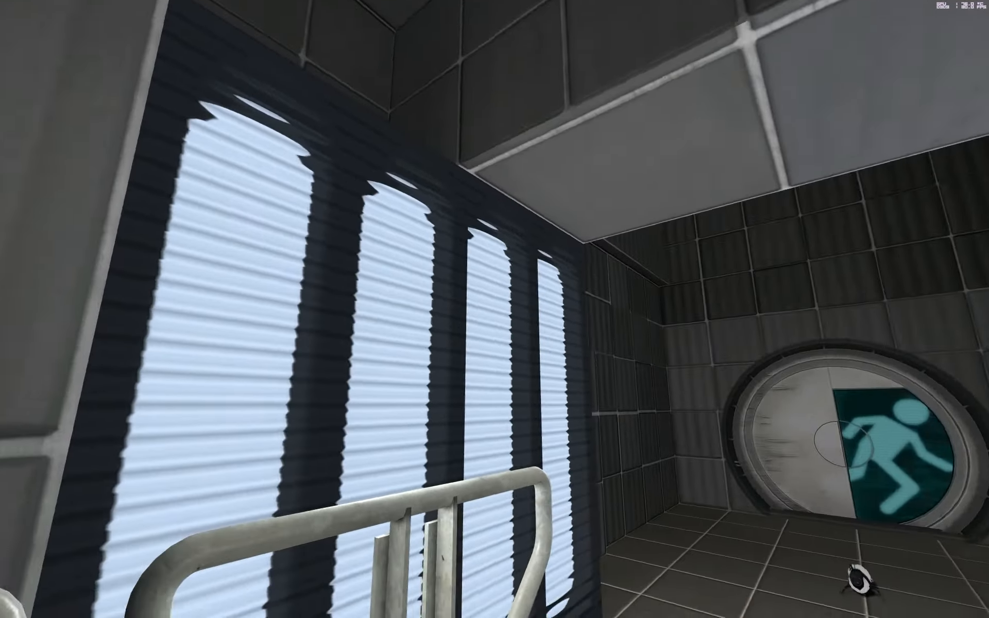
mouse_move(494, 309)
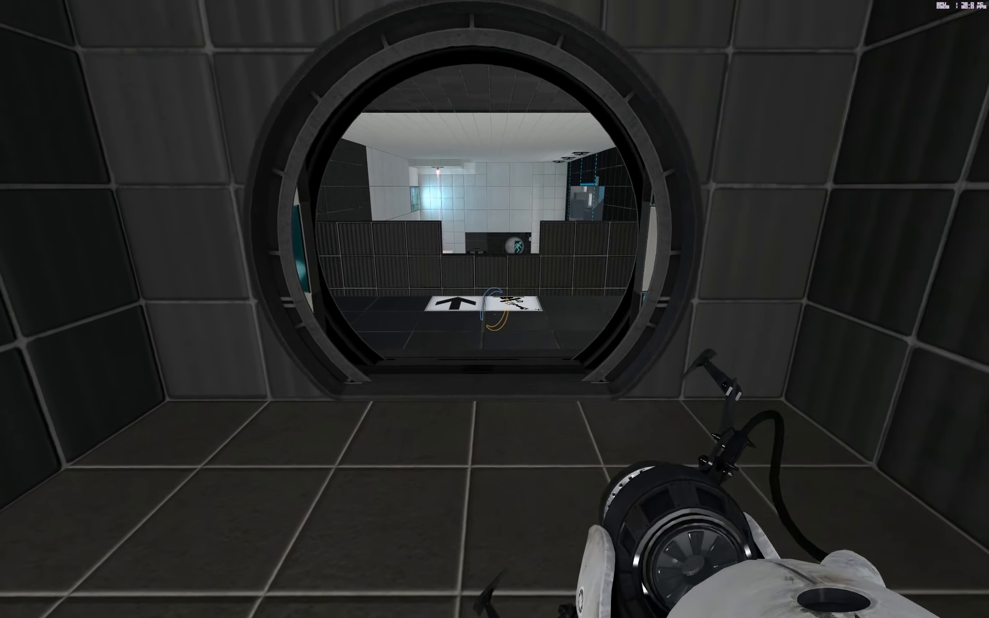
Walk forward through the round doorway into the test chamber
key(w)
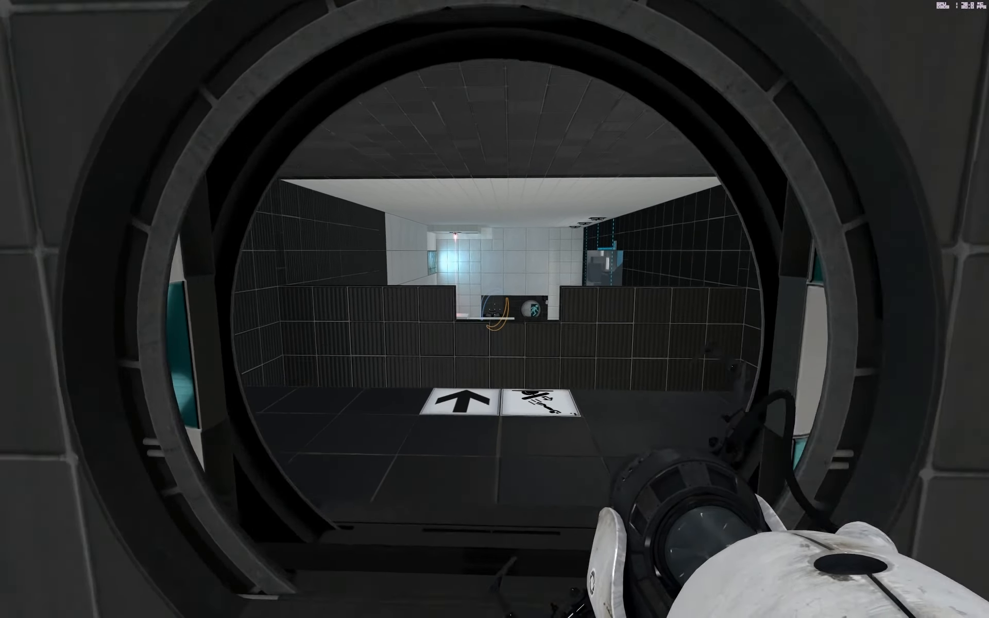
mouse_move(494, 308)
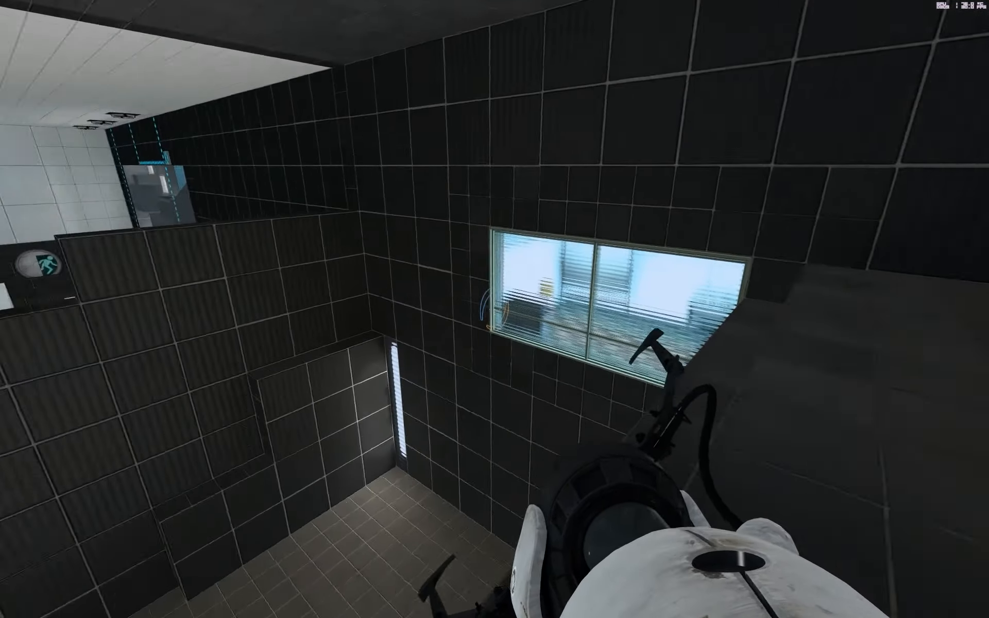
mouse_move(494, 309)
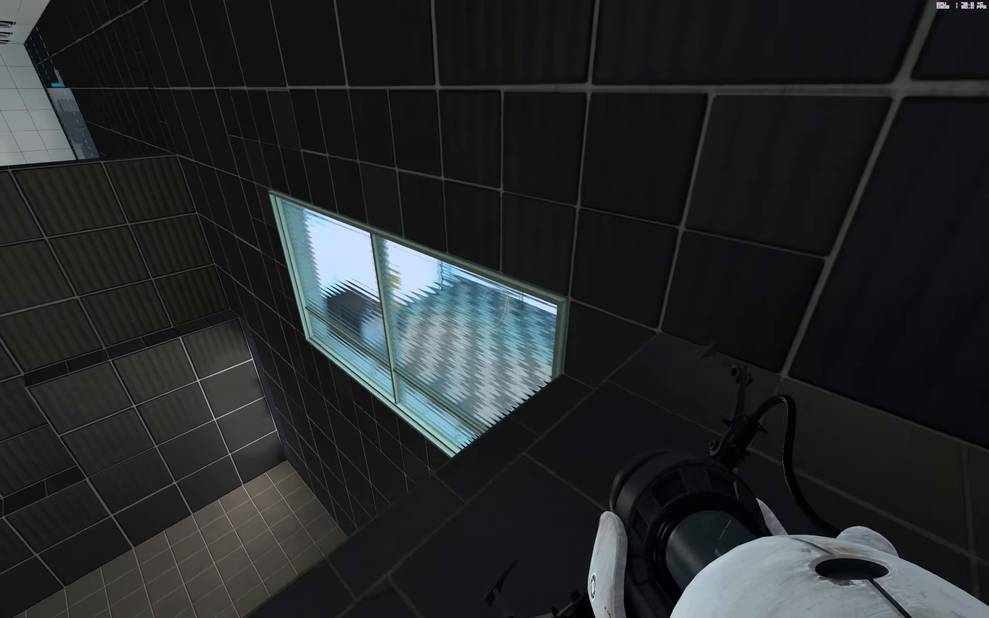
mouse_move(494, 309)
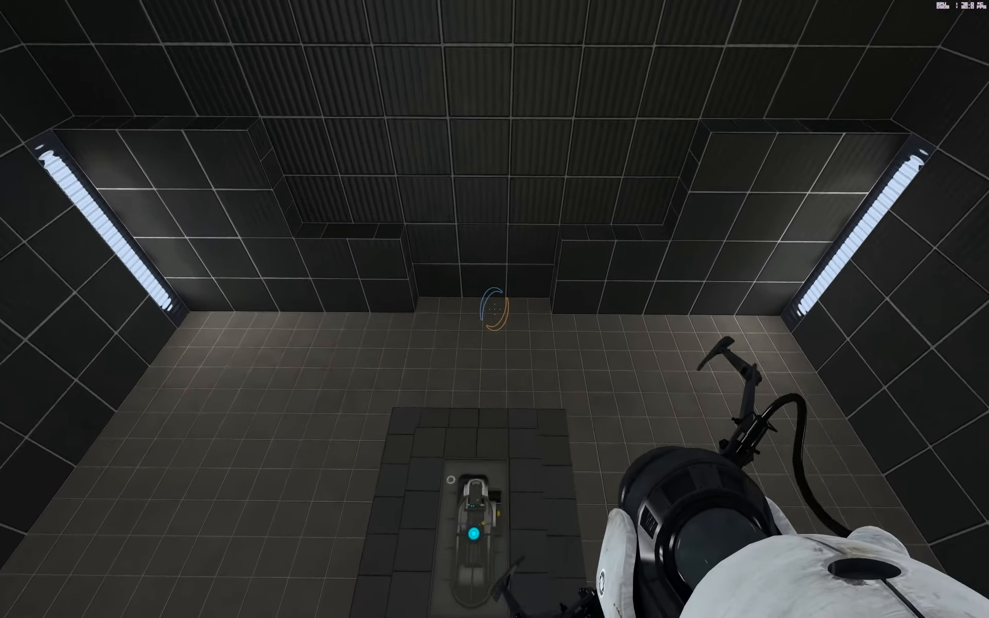
mouse_move(494, 309)
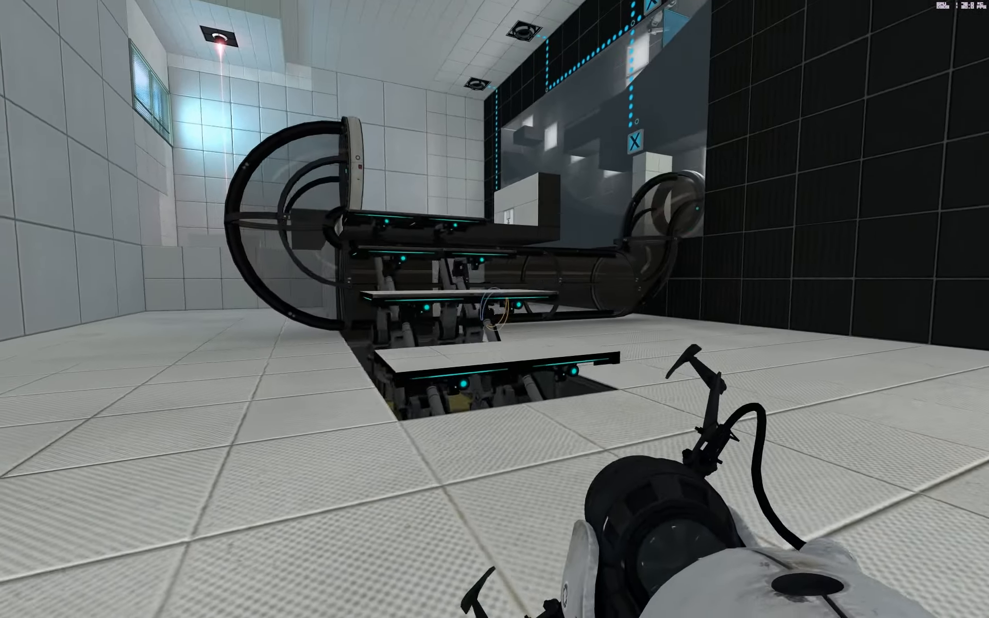
mouse_move(494, 309)
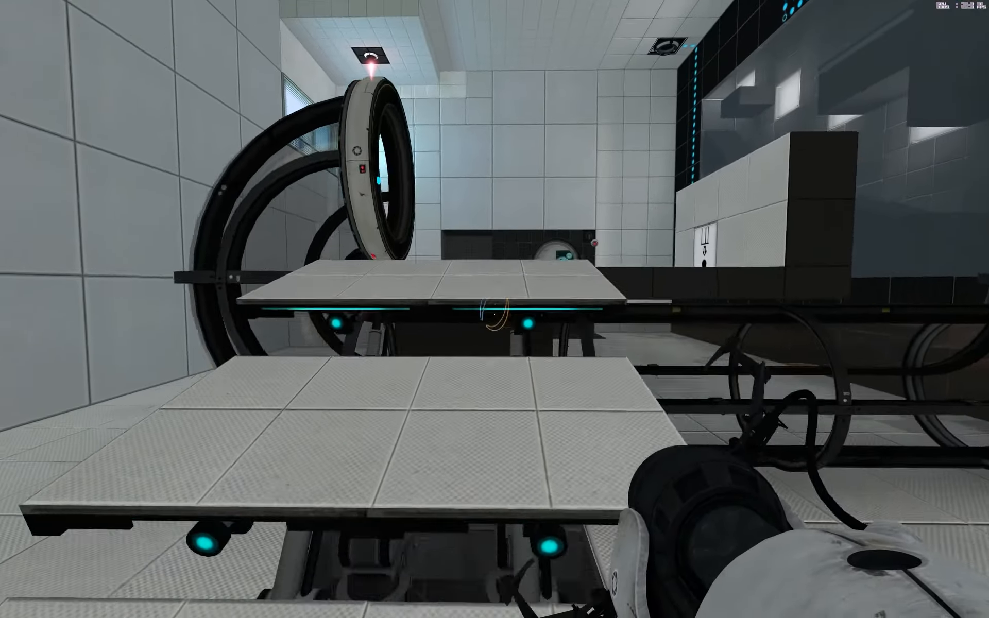
mouse_move(495, 309)
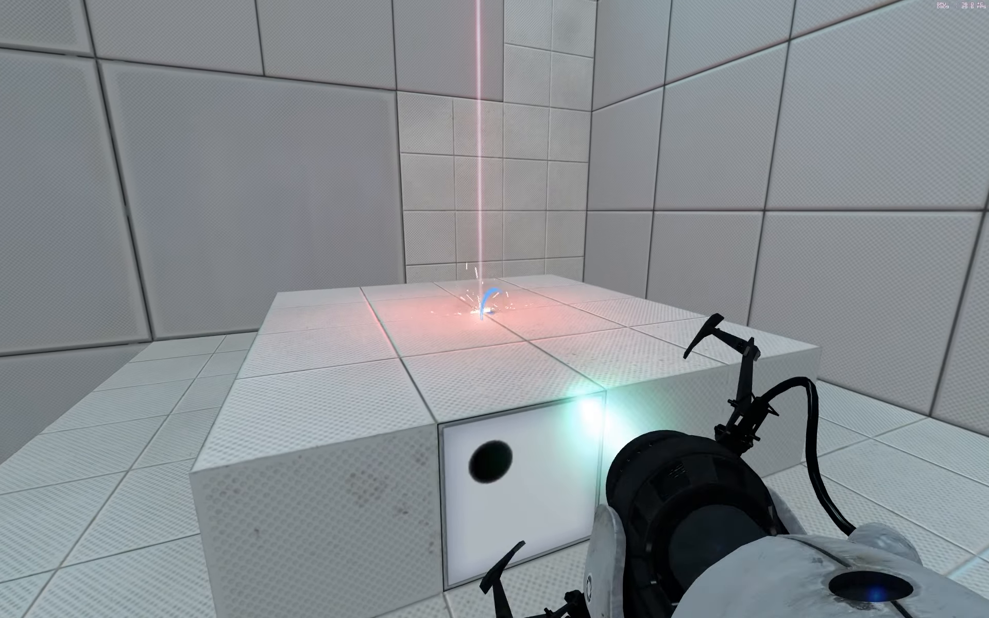
mouse_move(495, 309)
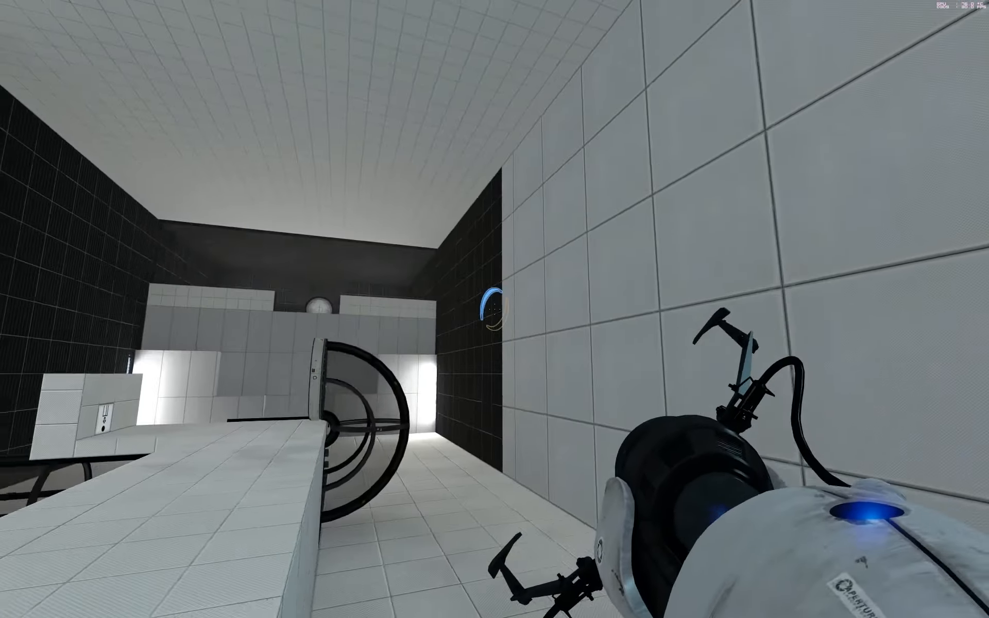
mouse_move(495, 309)
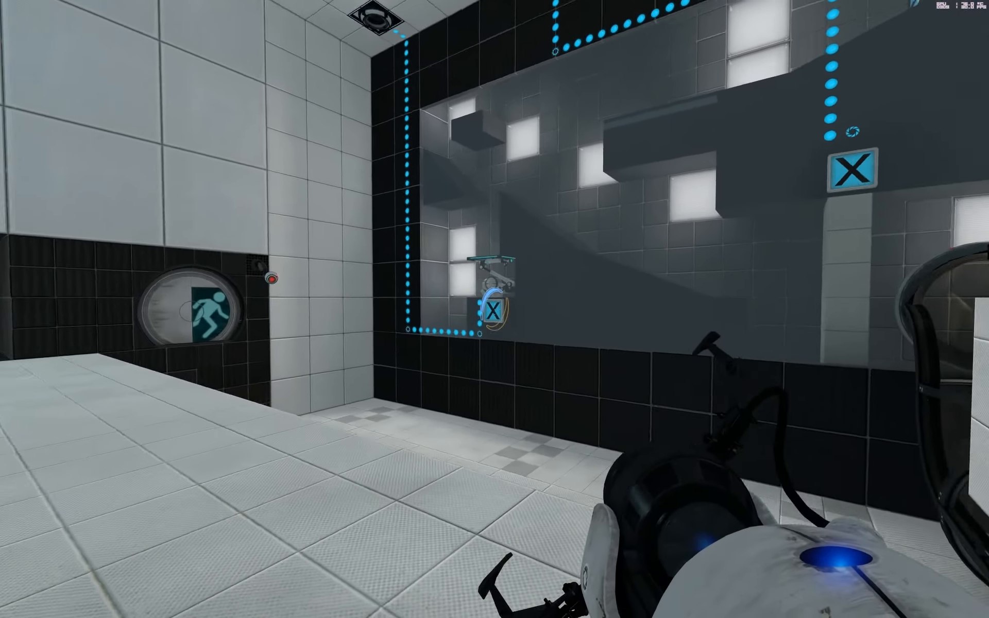
mouse_move(495, 309)
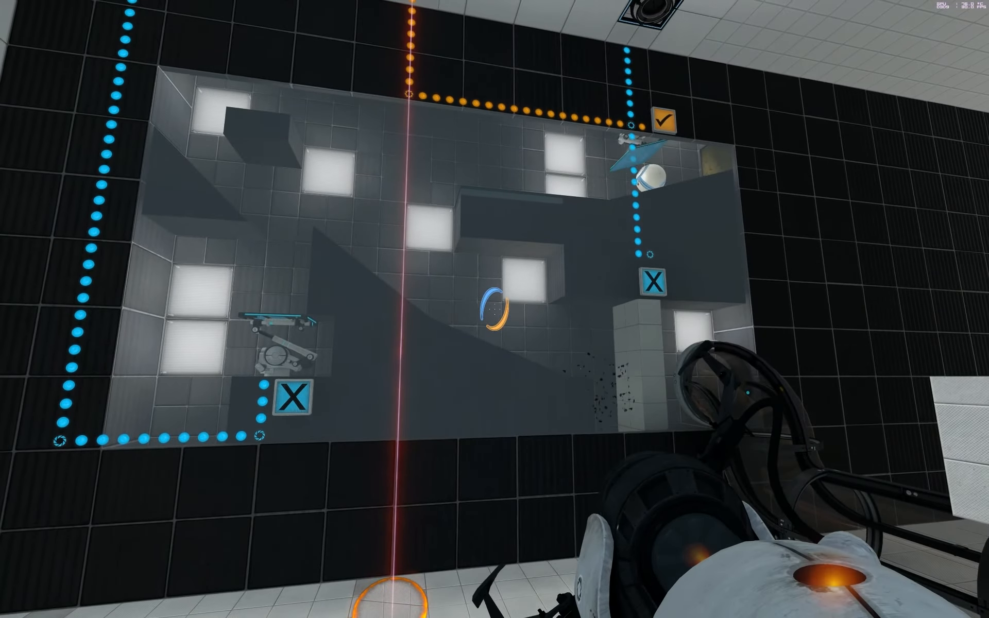
mouse_move(495, 309)
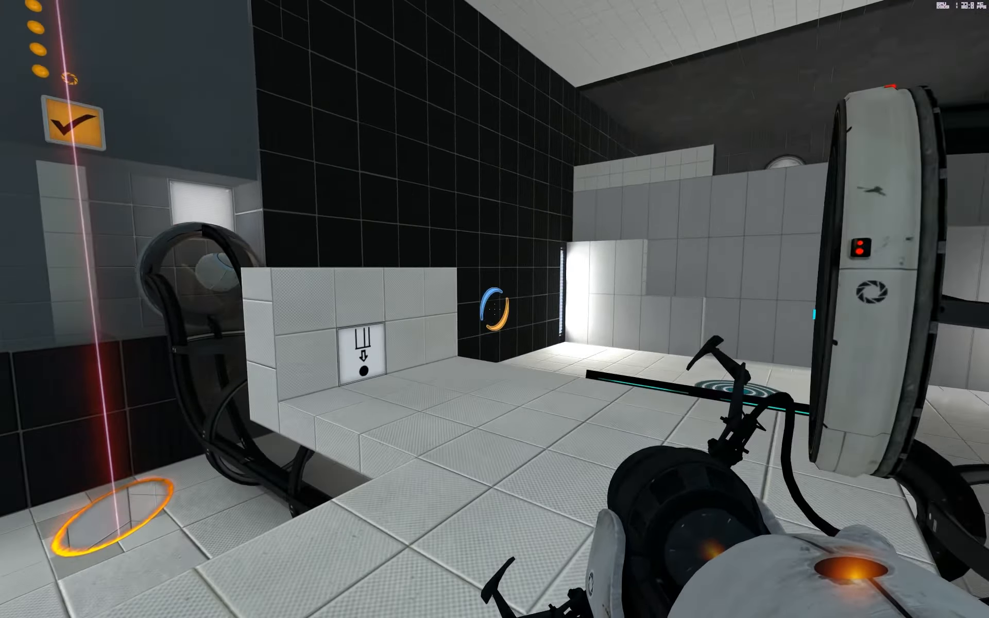
mouse_move(494, 309)
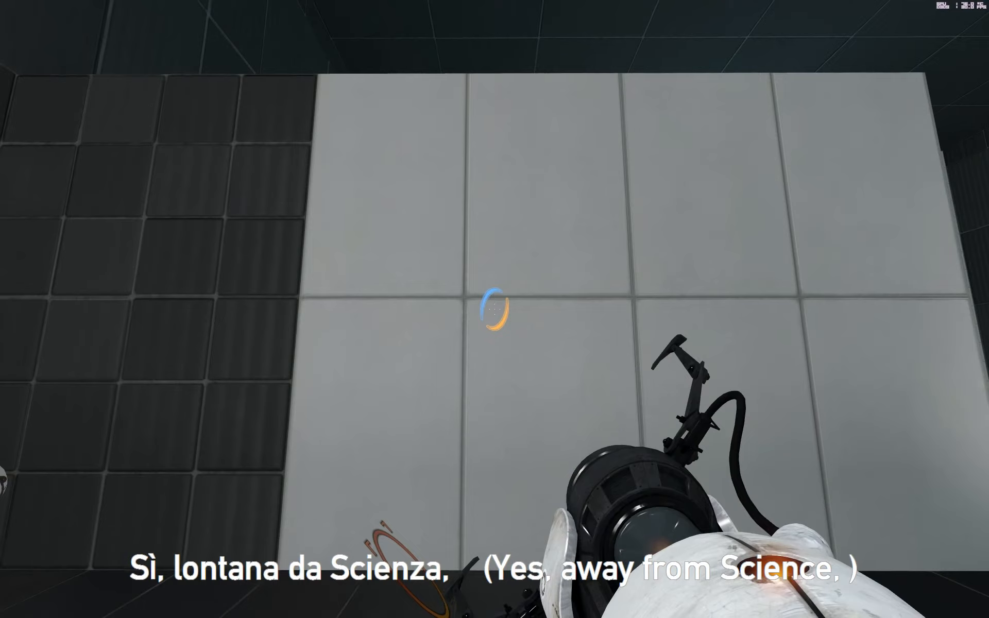
Place a portal on the white wall panel to reach the next room
click(493, 309)
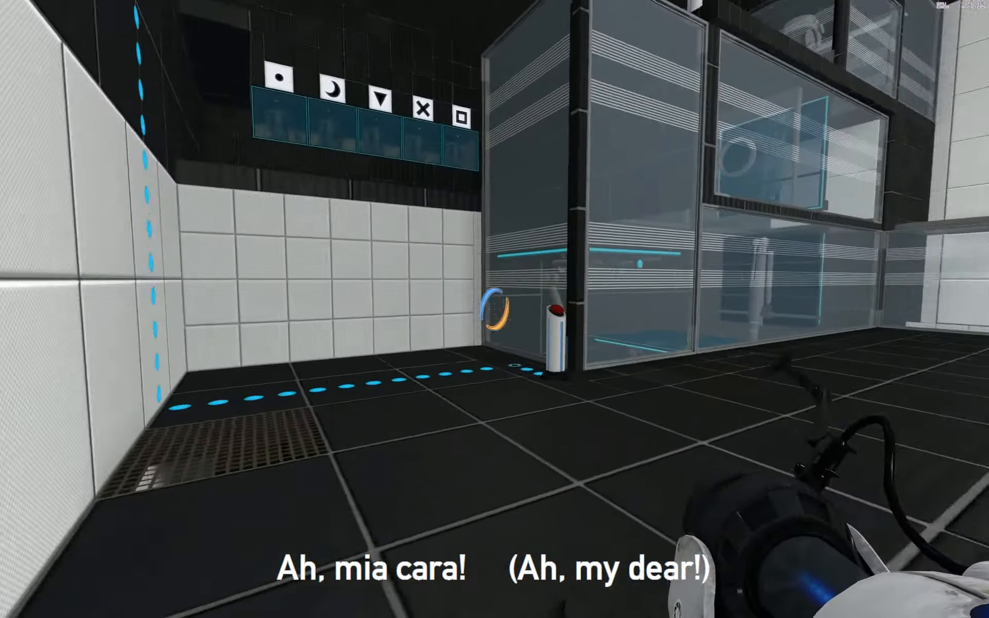
mouse_move(494, 309)
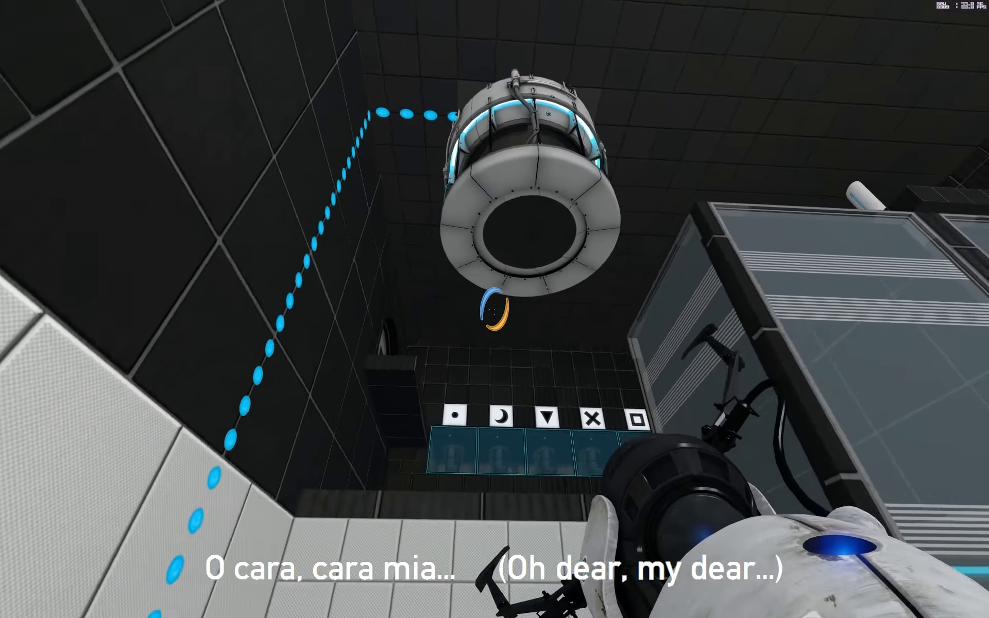
mouse_move(494, 309)
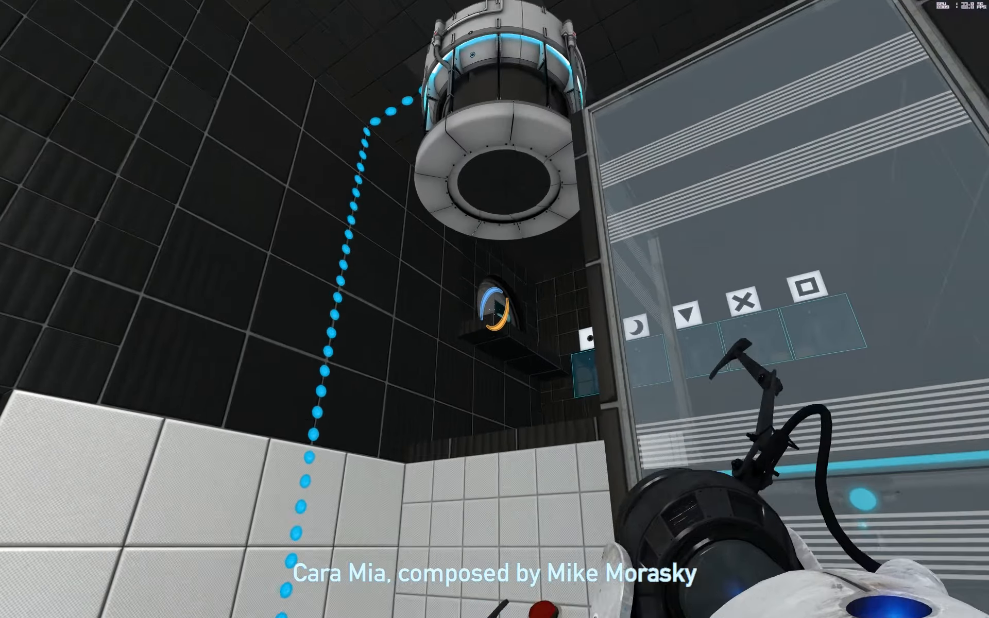
mouse_move(495, 309)
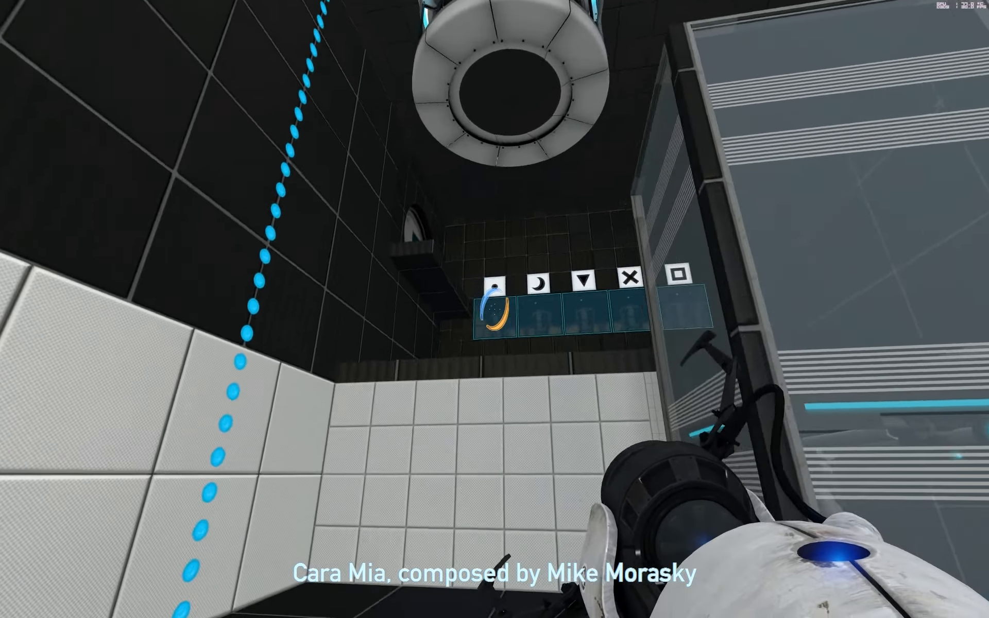
mouse_move(494, 309)
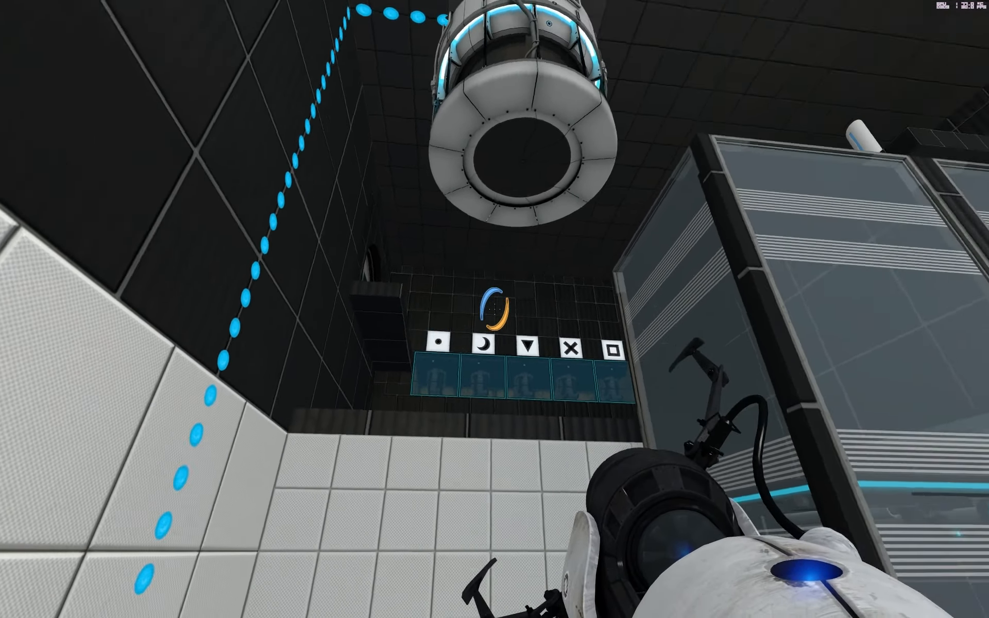
mouse_move(494, 309)
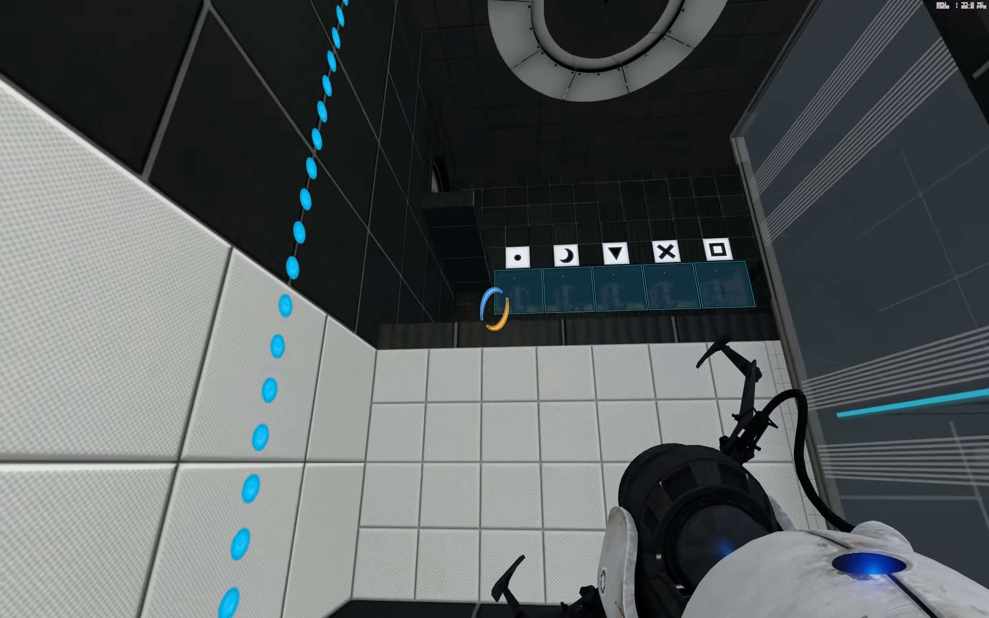
mouse_move(494, 309)
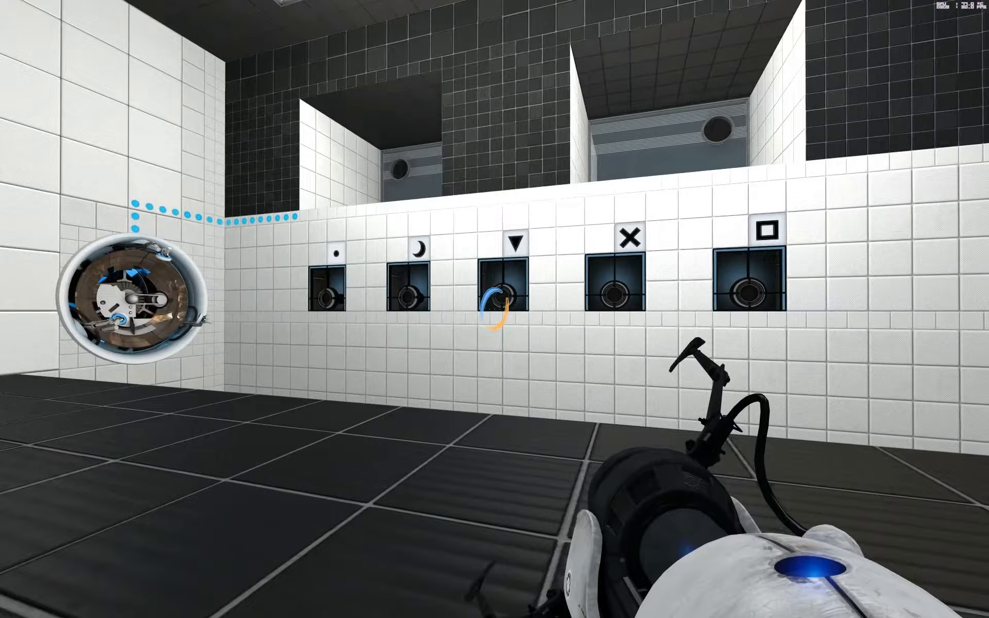
mouse_move(495, 309)
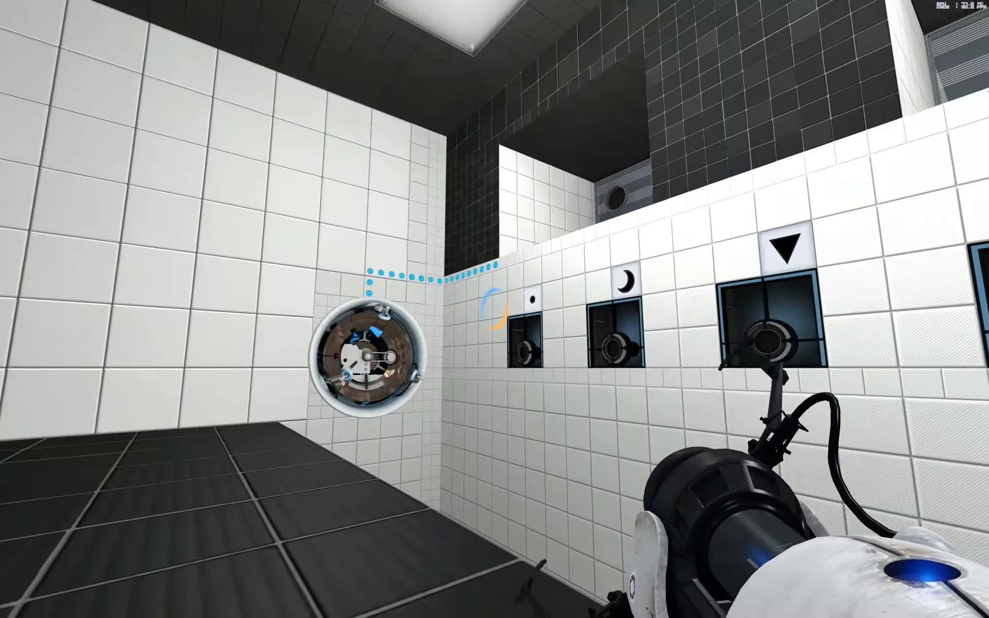
mouse_move(494, 309)
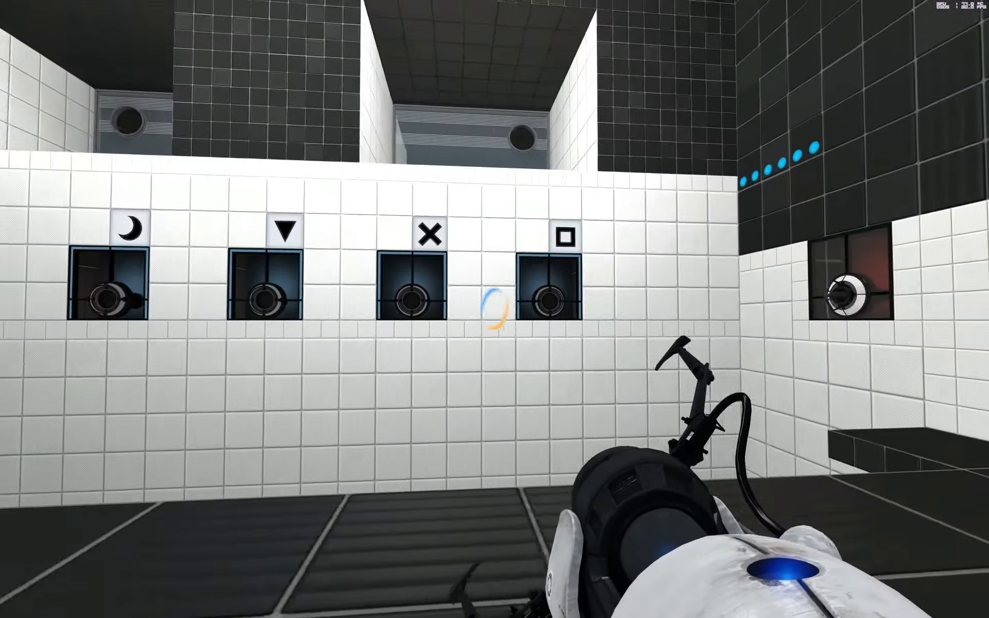
mouse_move(494, 309)
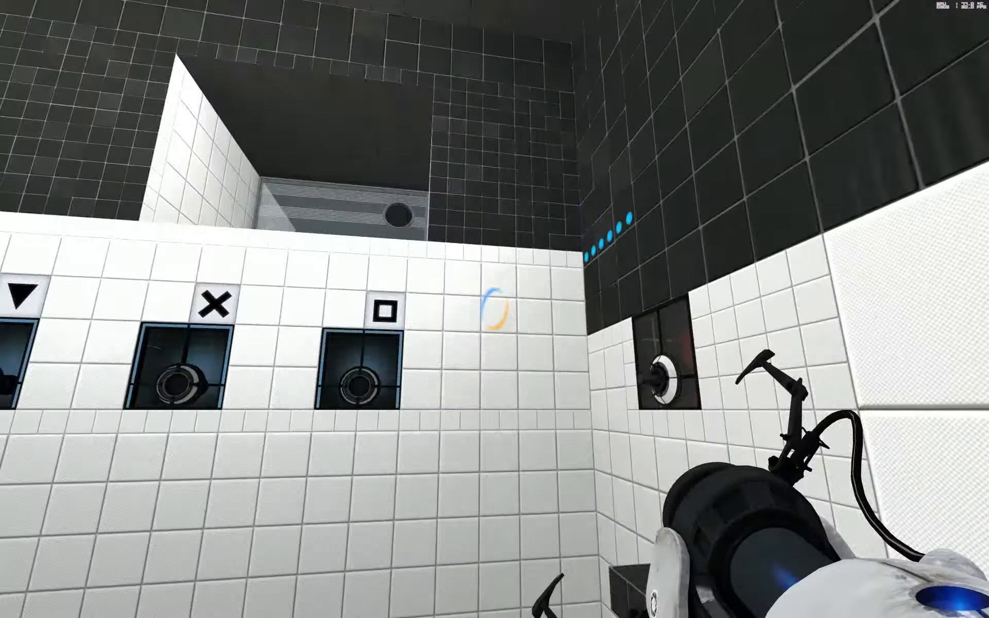
mouse_move(495, 309)
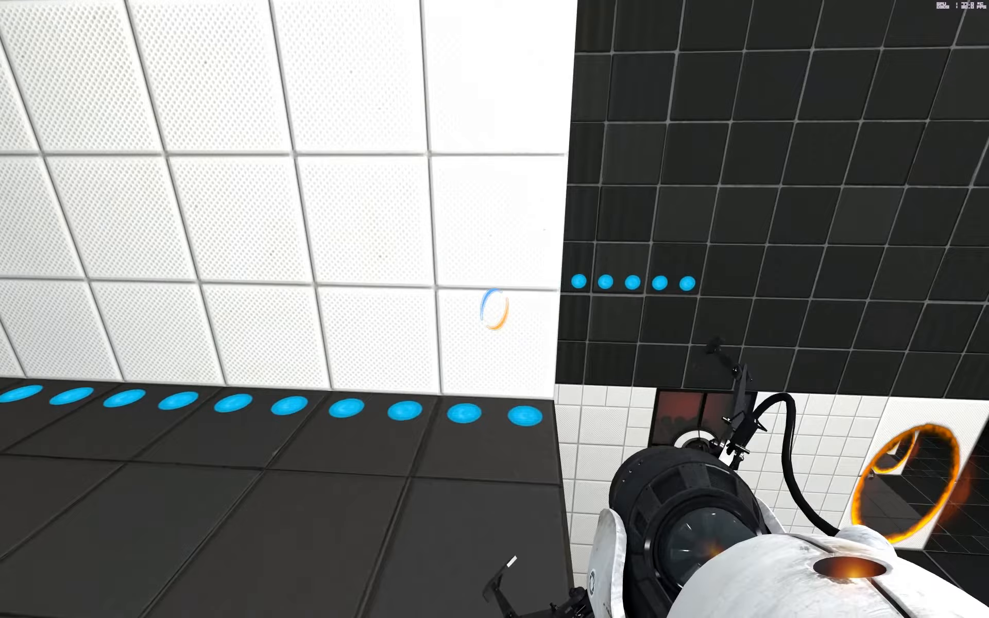
mouse_move(494, 309)
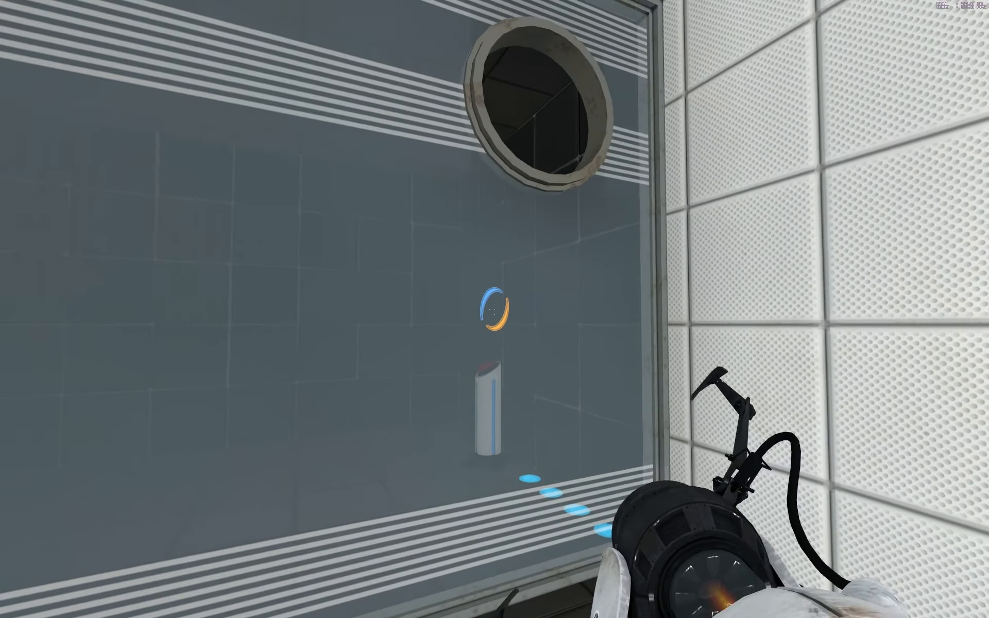
mouse_move(494, 309)
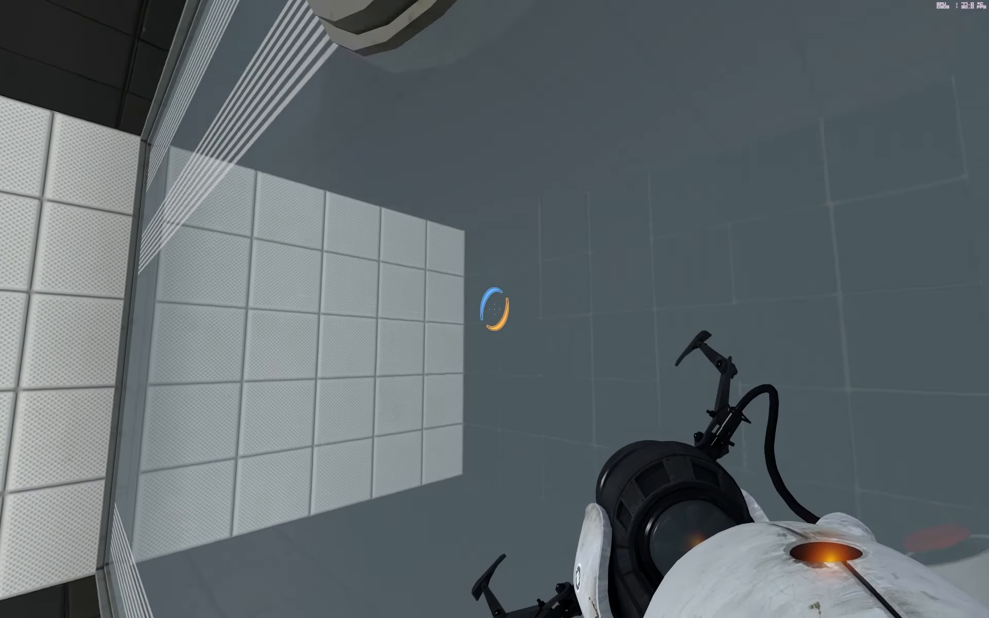
mouse_move(495, 309)
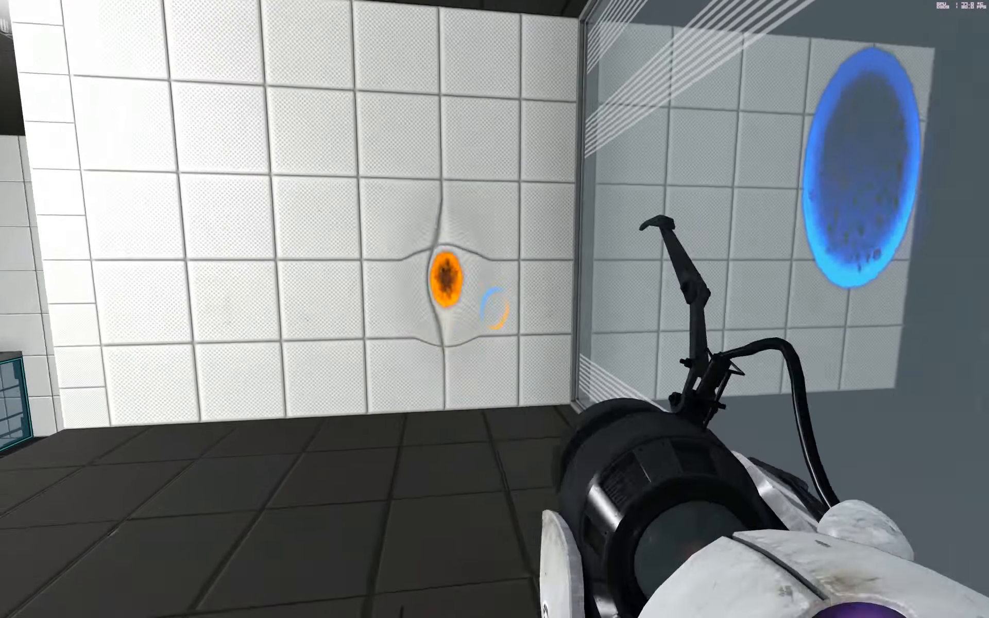
mouse_move(495, 309)
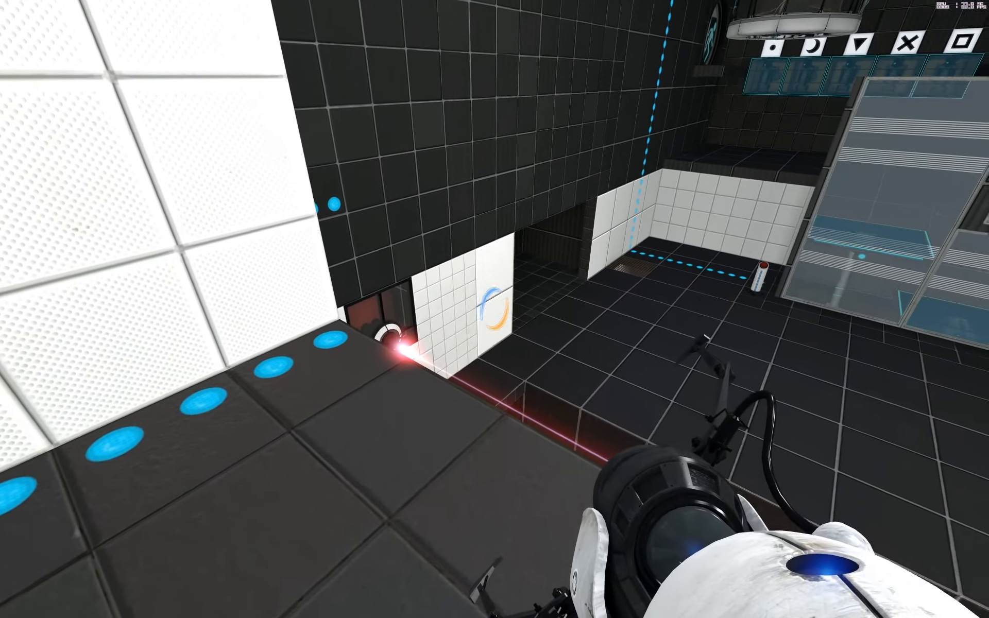
mouse_move(495, 309)
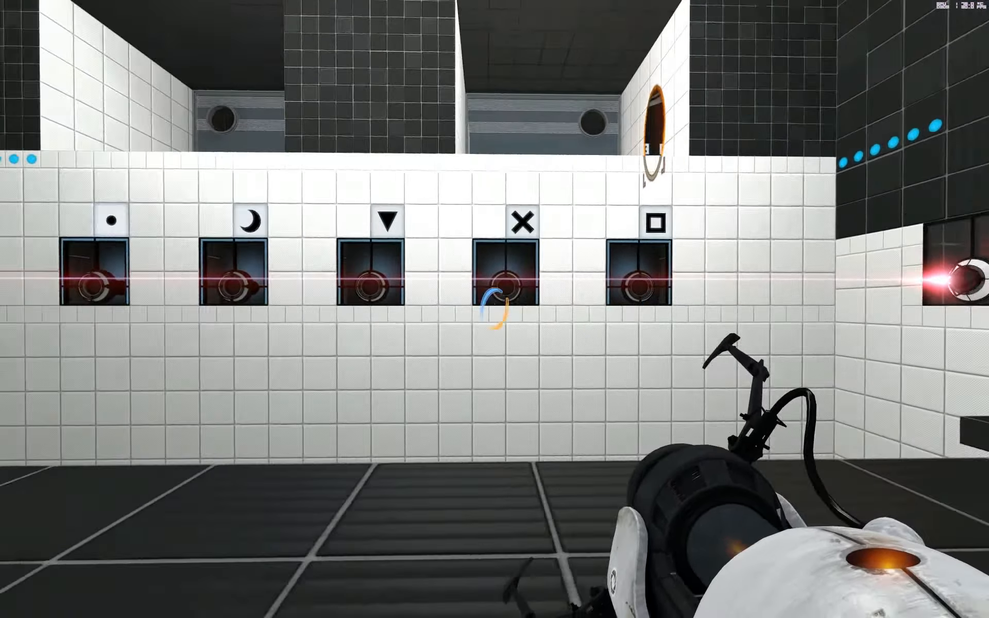
mouse_move(494, 309)
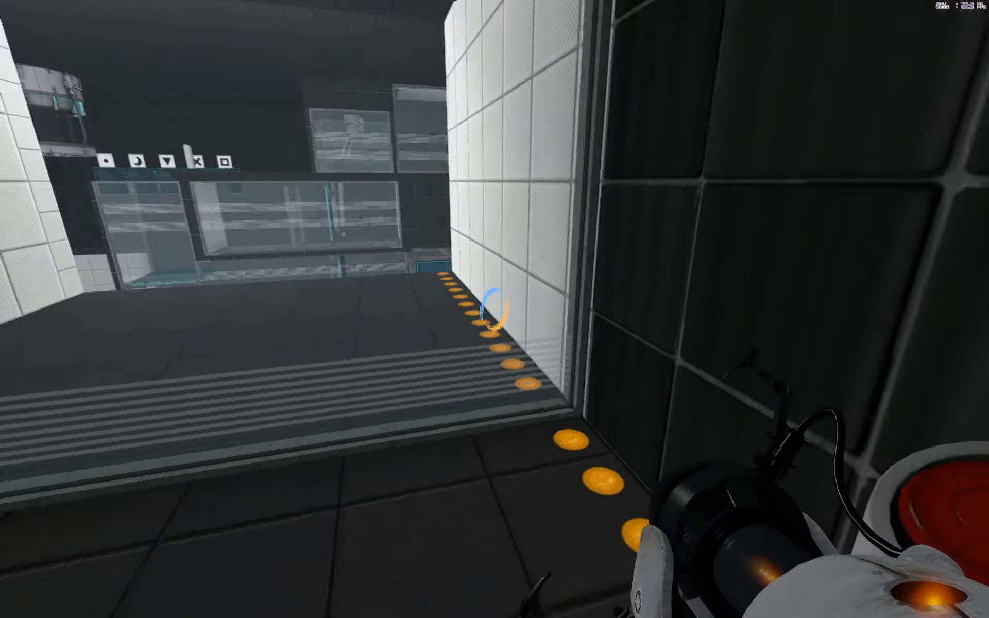
mouse_move(494, 309)
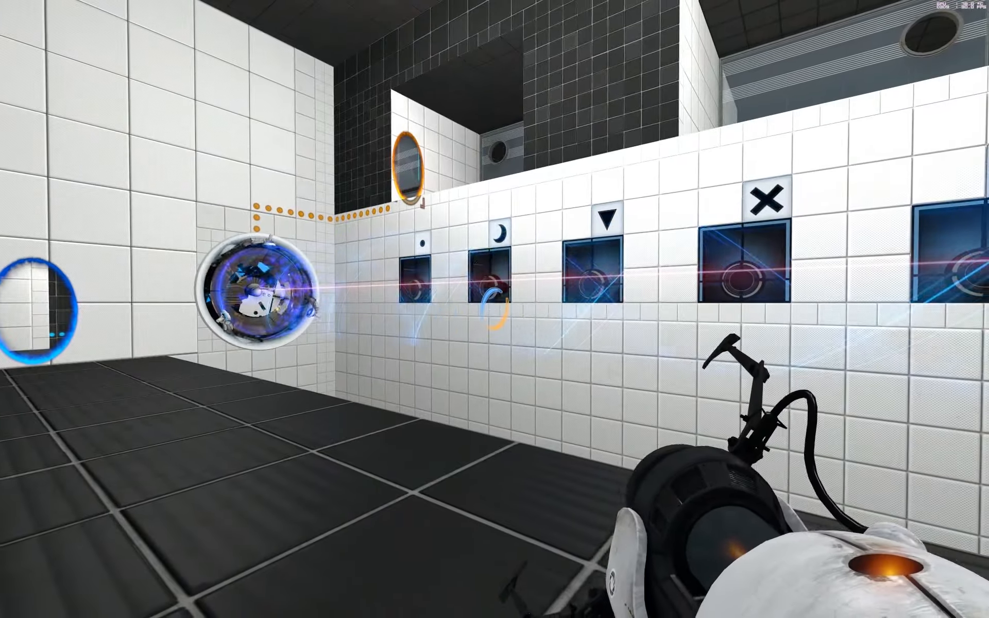
mouse_move(495, 309)
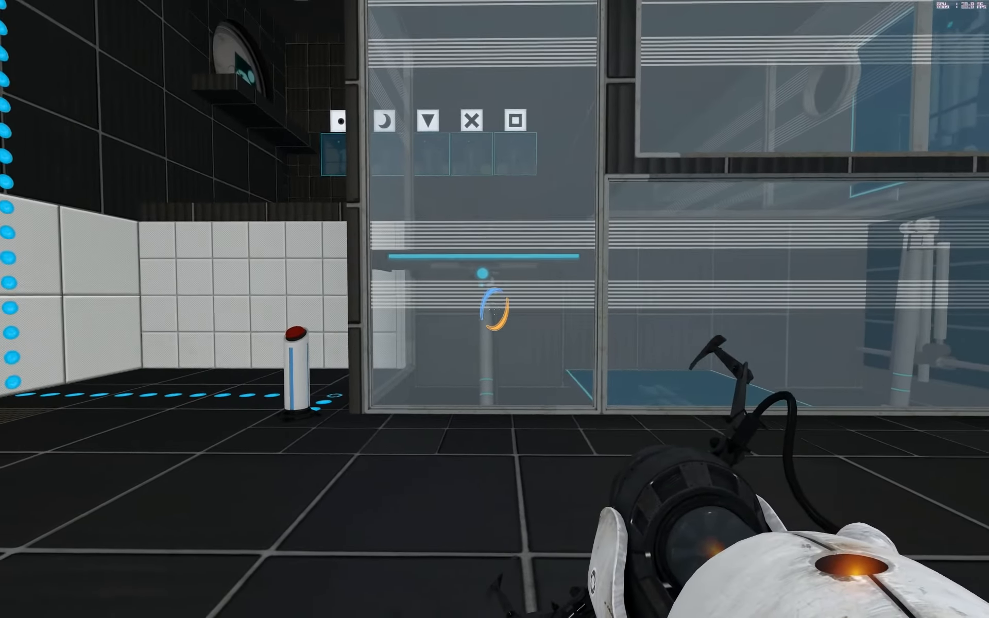
mouse_move(494, 309)
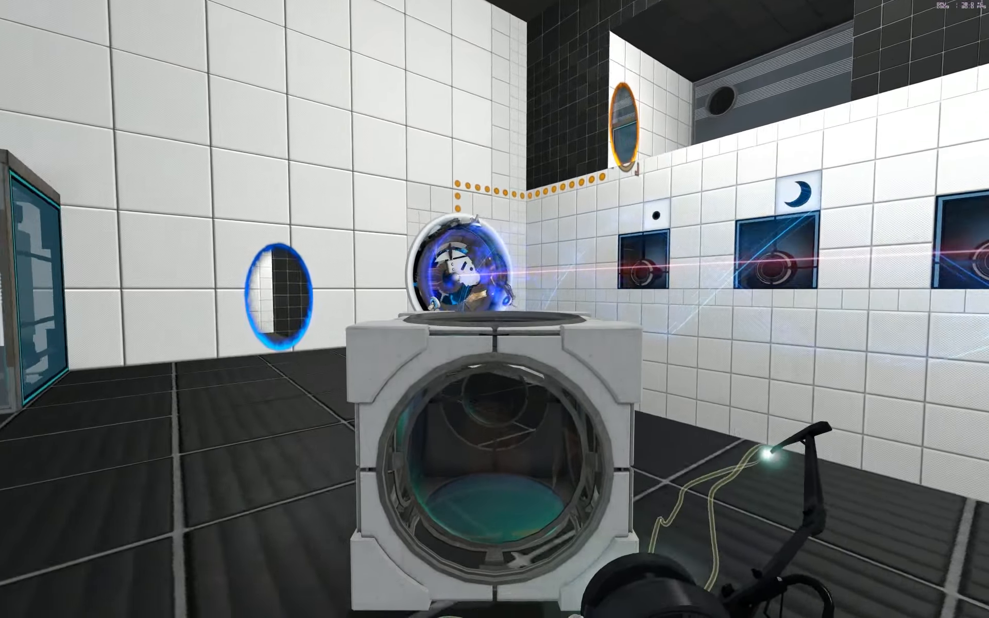
mouse_move(494, 309)
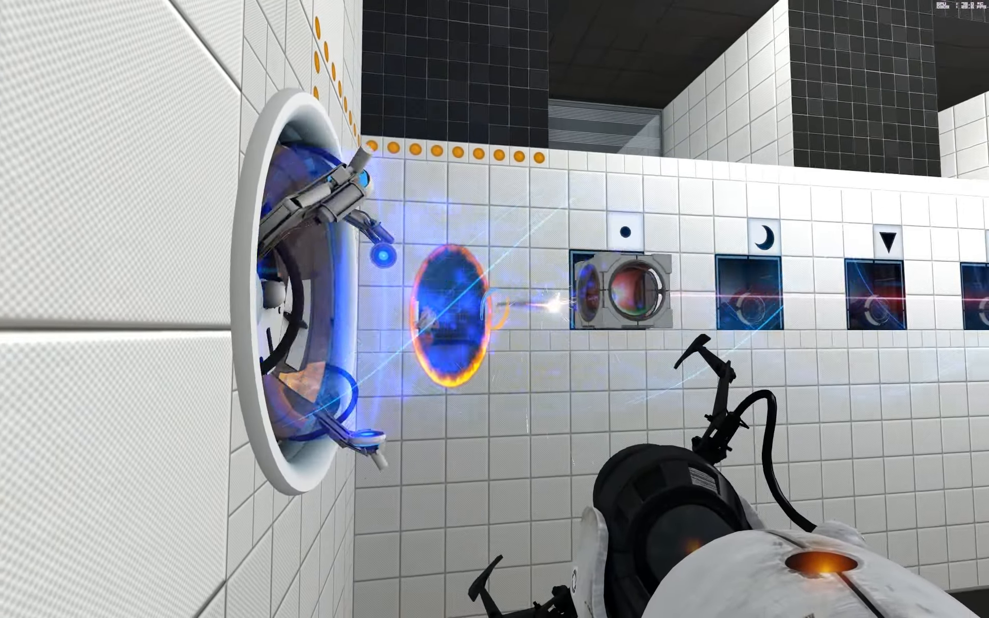
mouse_move(495, 309)
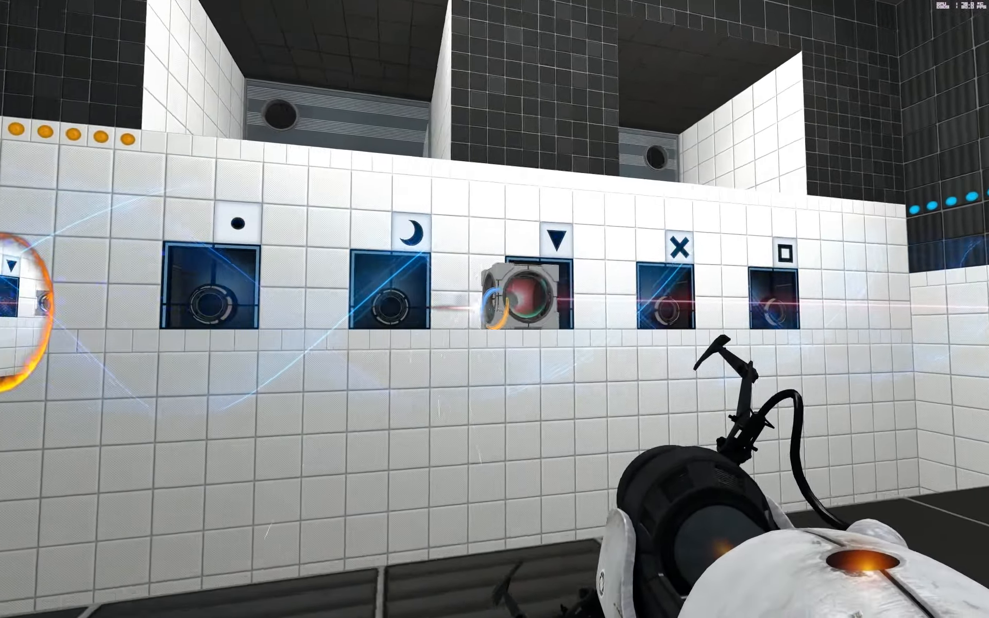
mouse_move(494, 308)
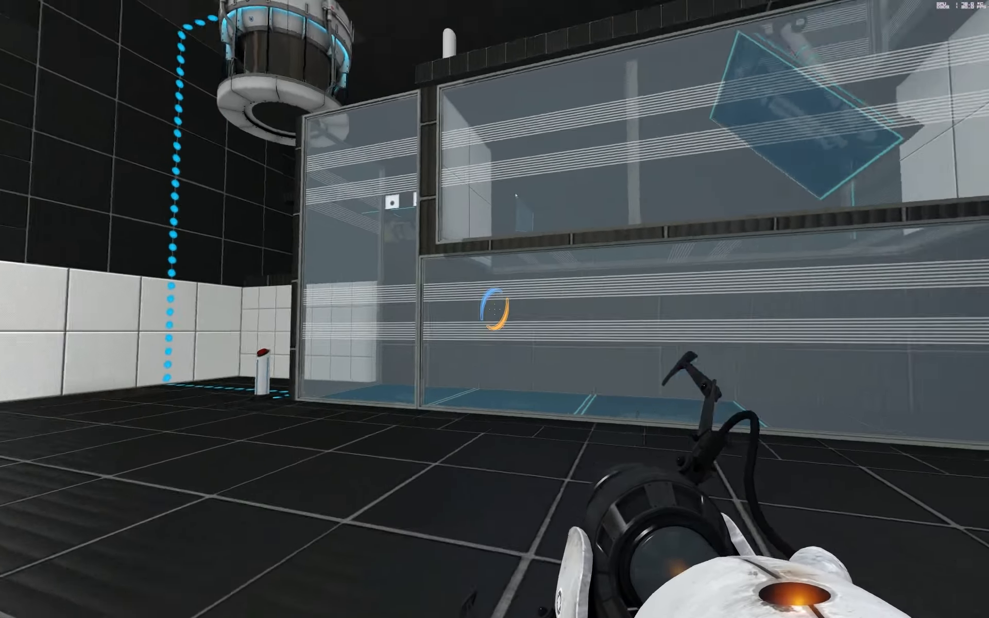
mouse_move(495, 309)
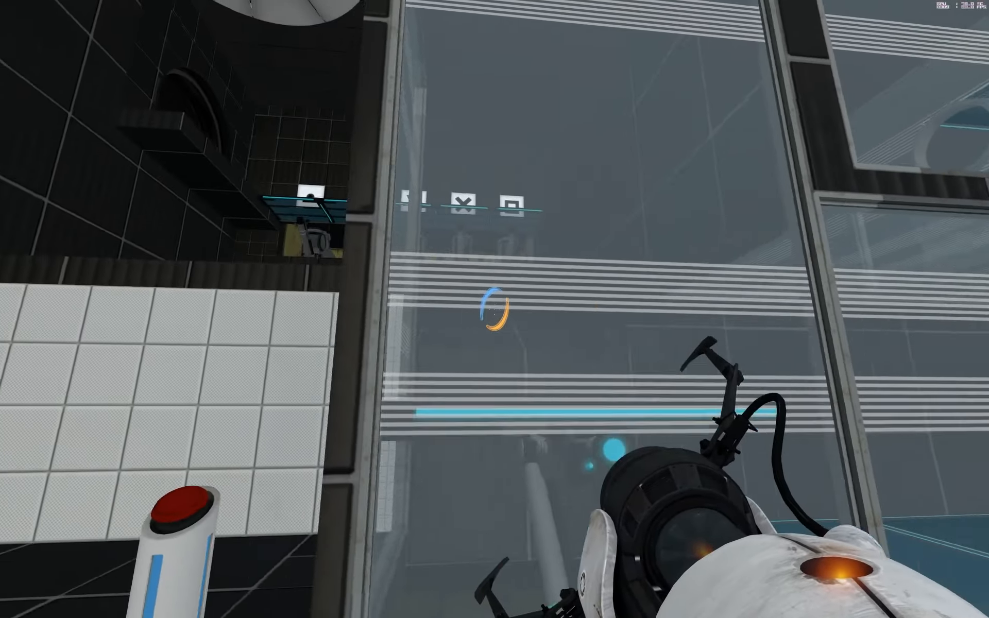
mouse_move(494, 309)
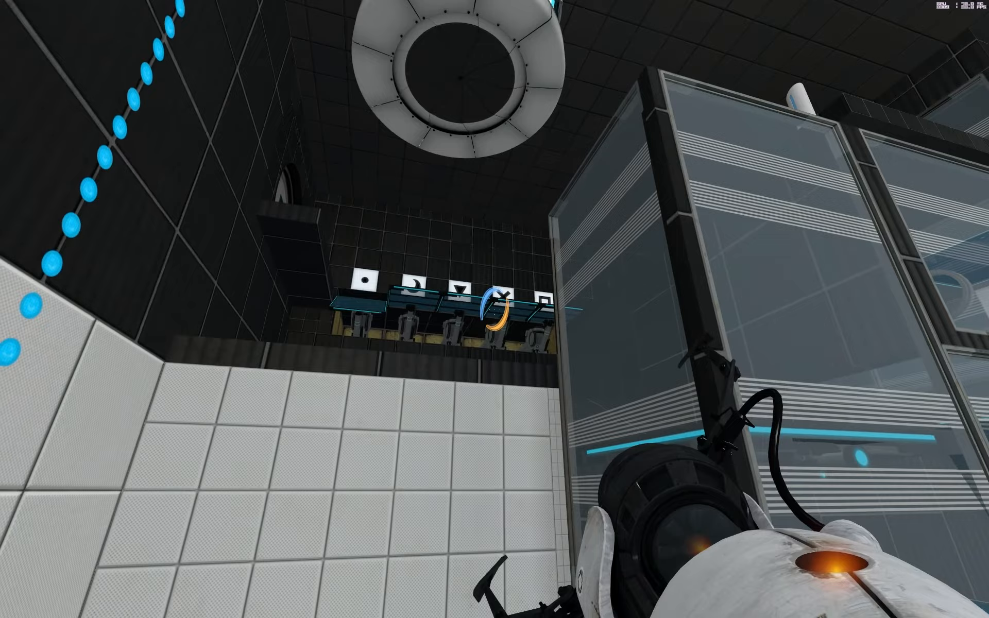
mouse_move(494, 309)
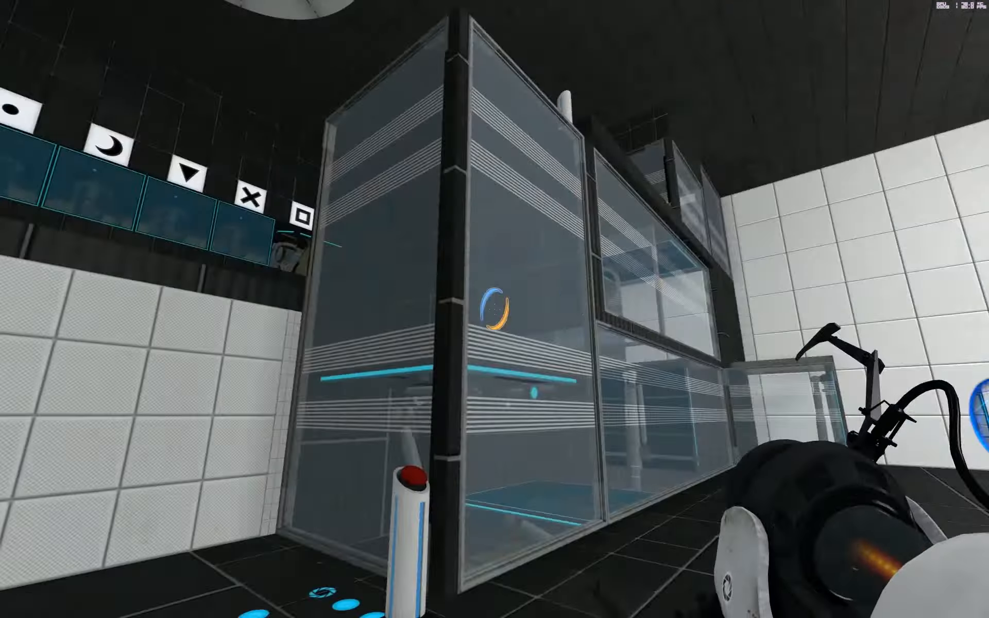
mouse_move(494, 309)
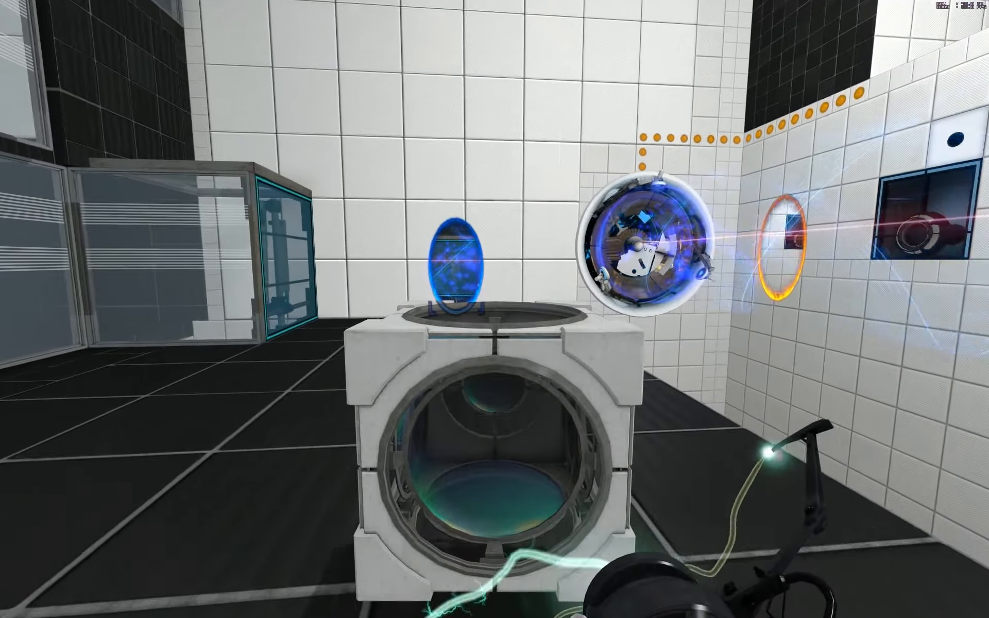
mouse_move(494, 309)
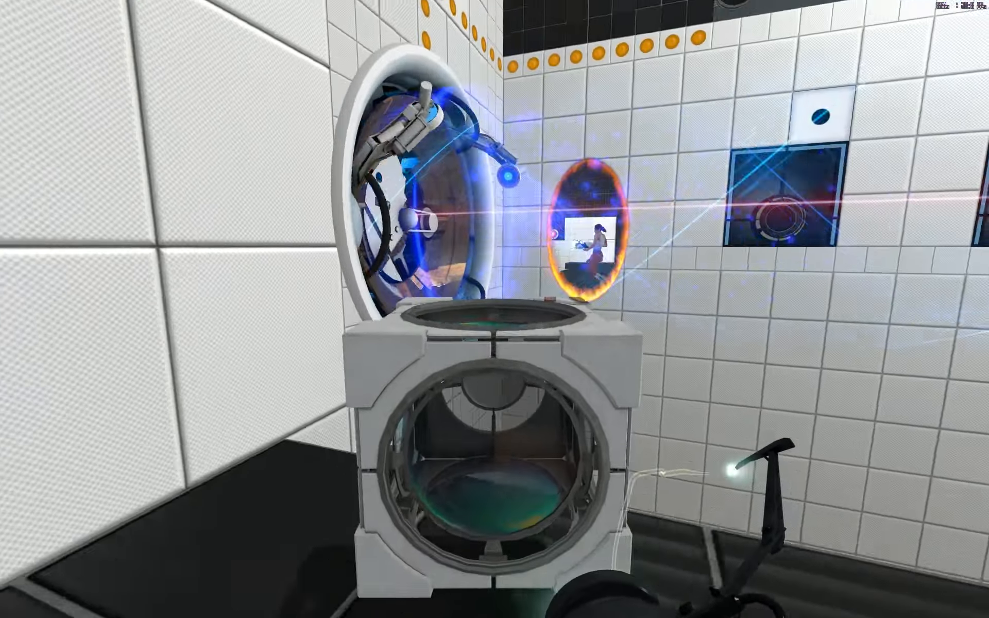
mouse_move(495, 309)
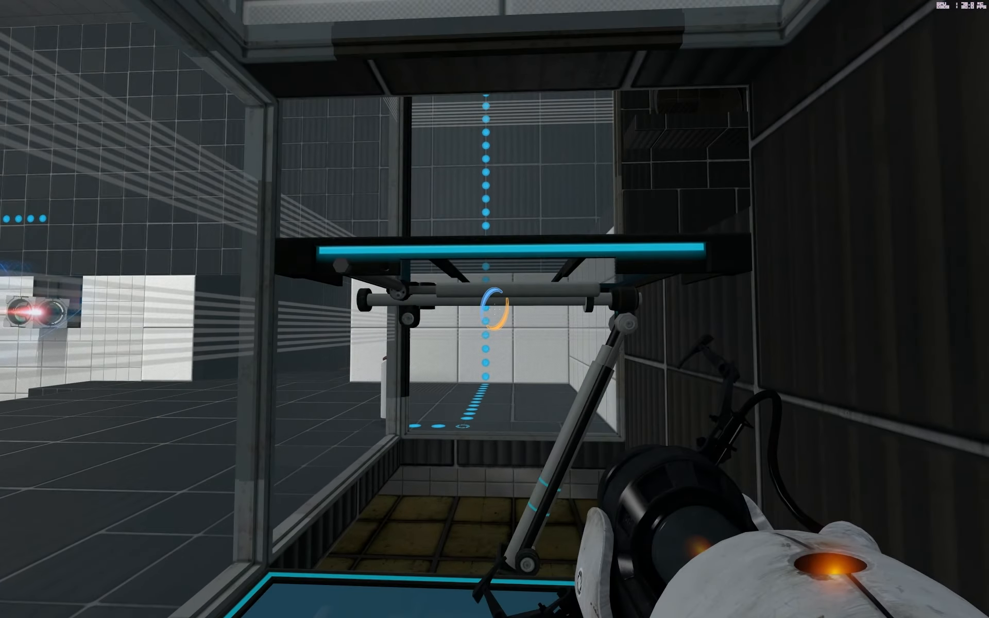
mouse_move(494, 309)
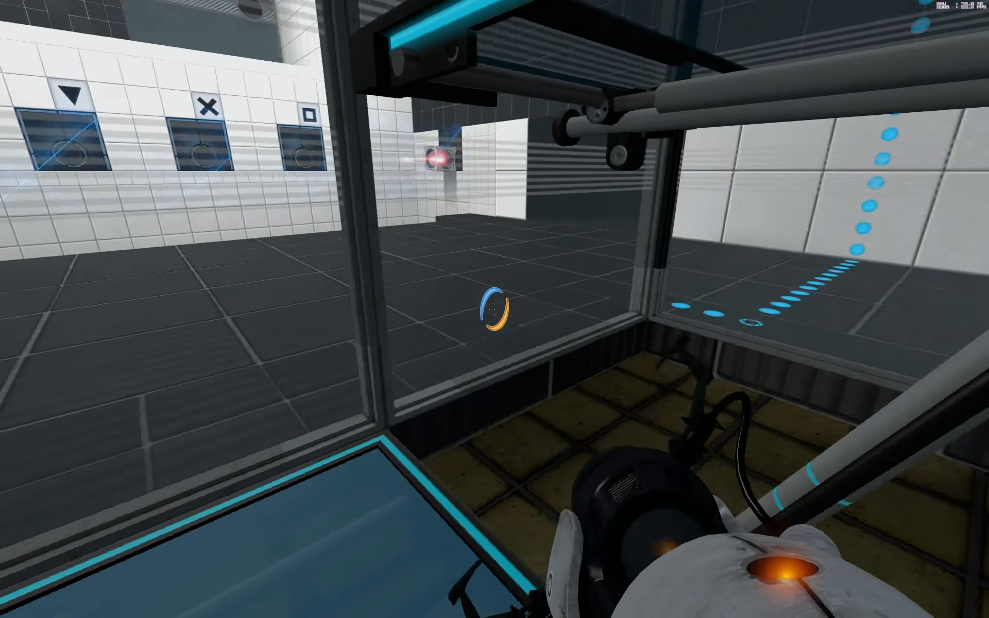
mouse_move(494, 309)
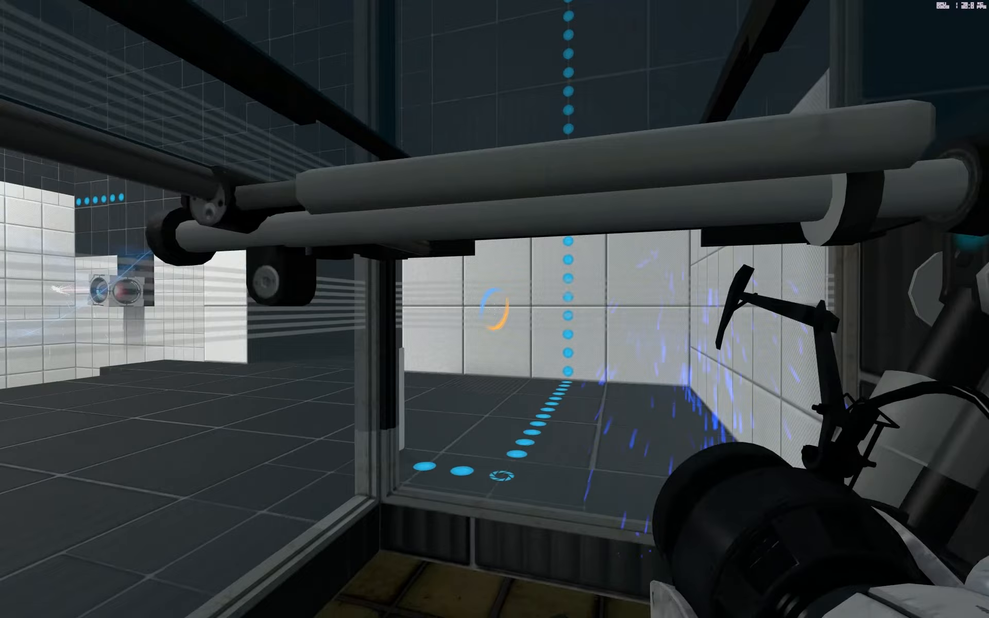
mouse_move(494, 309)
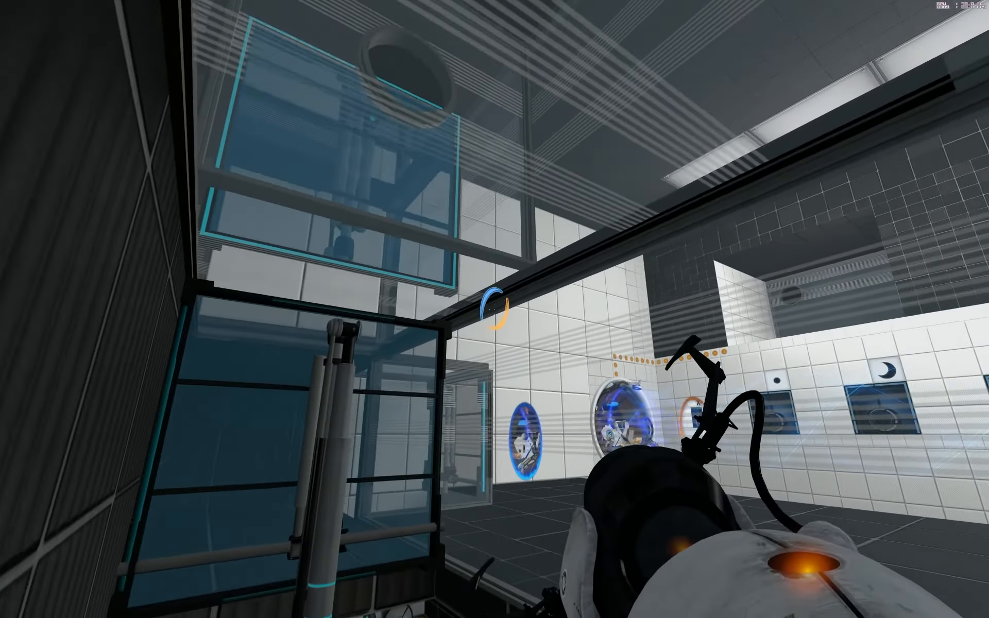
mouse_move(494, 309)
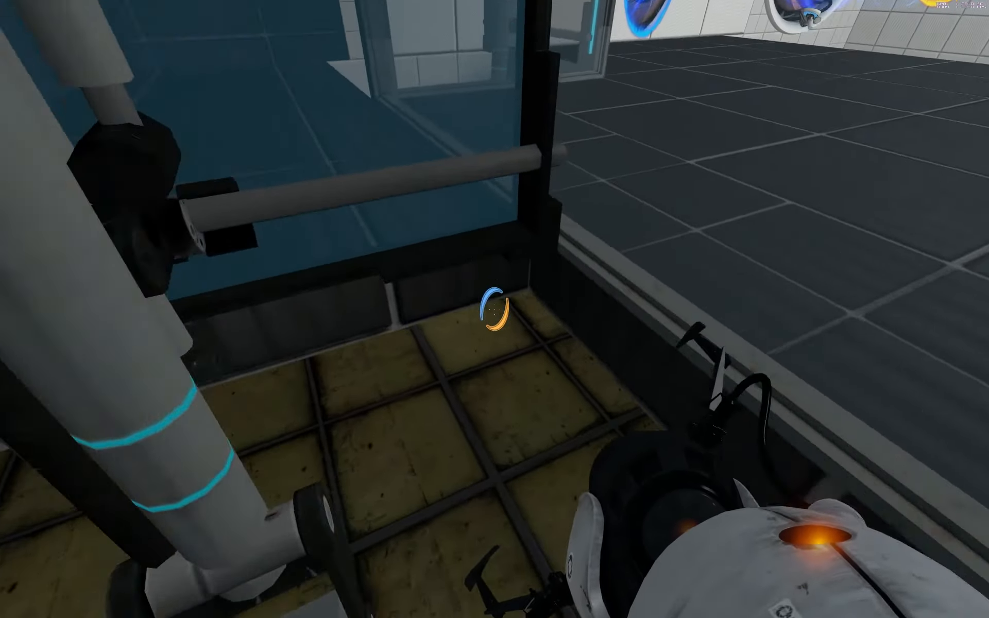
mouse_move(494, 309)
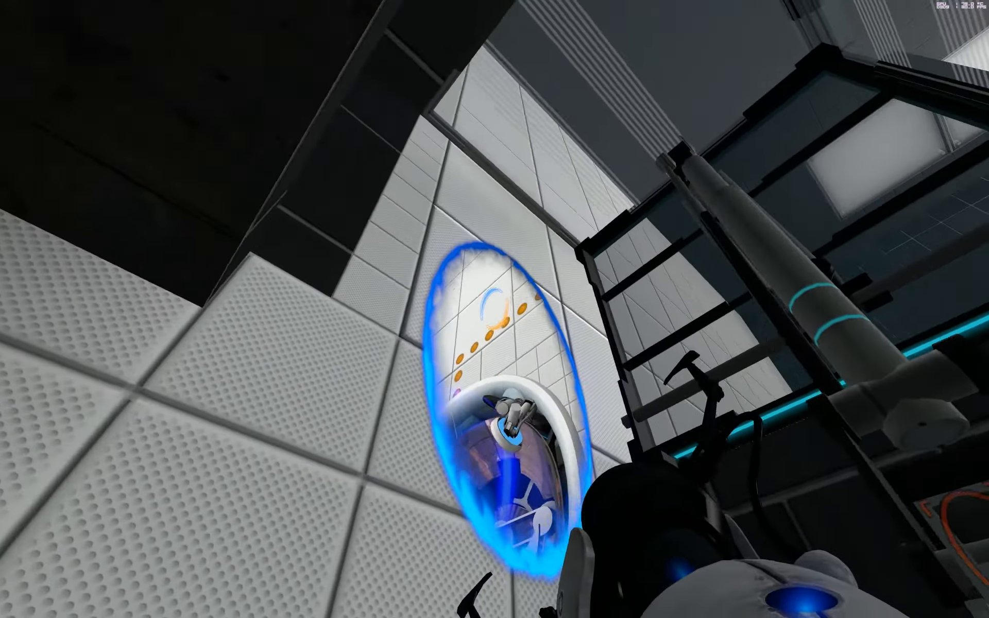
mouse_move(494, 309)
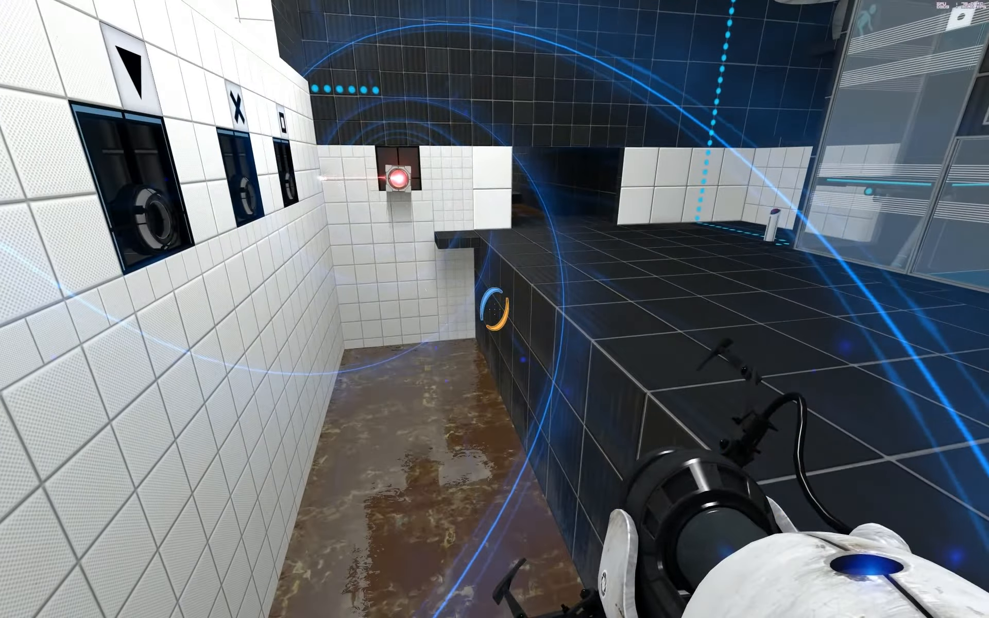
mouse_move(495, 309)
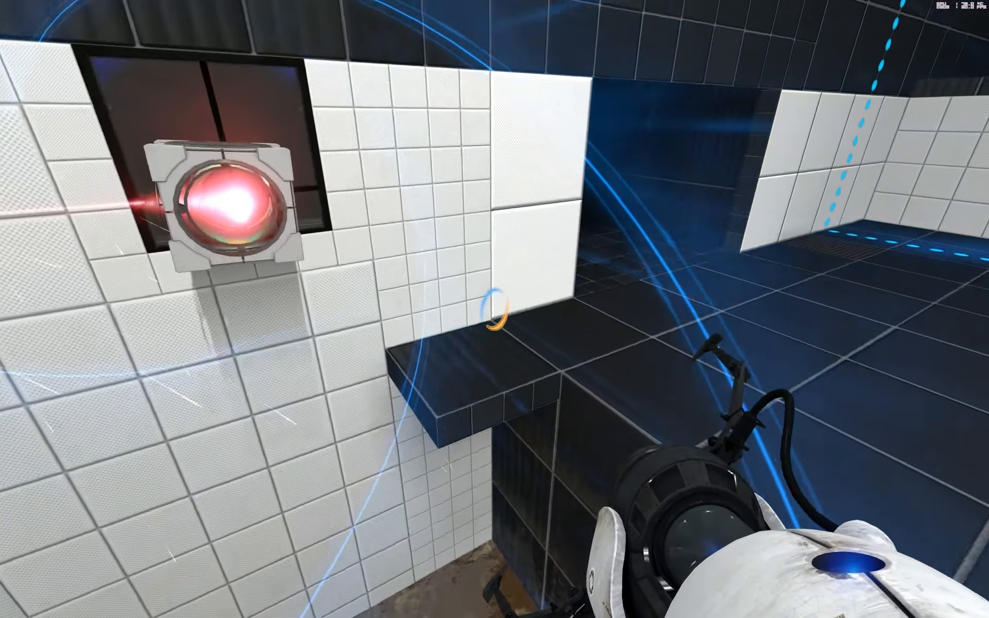
mouse_move(495, 308)
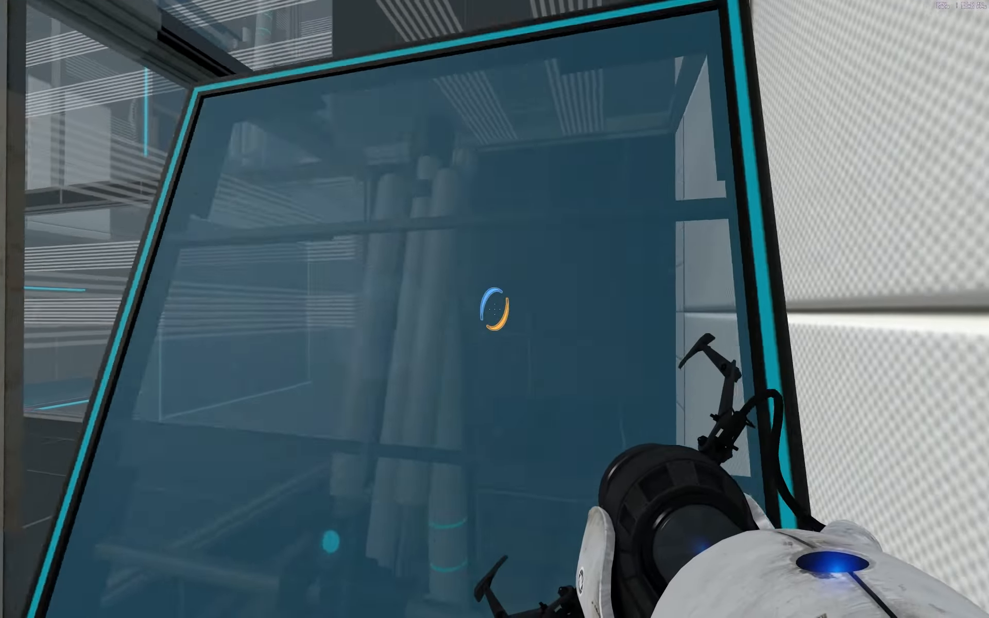
mouse_move(494, 309)
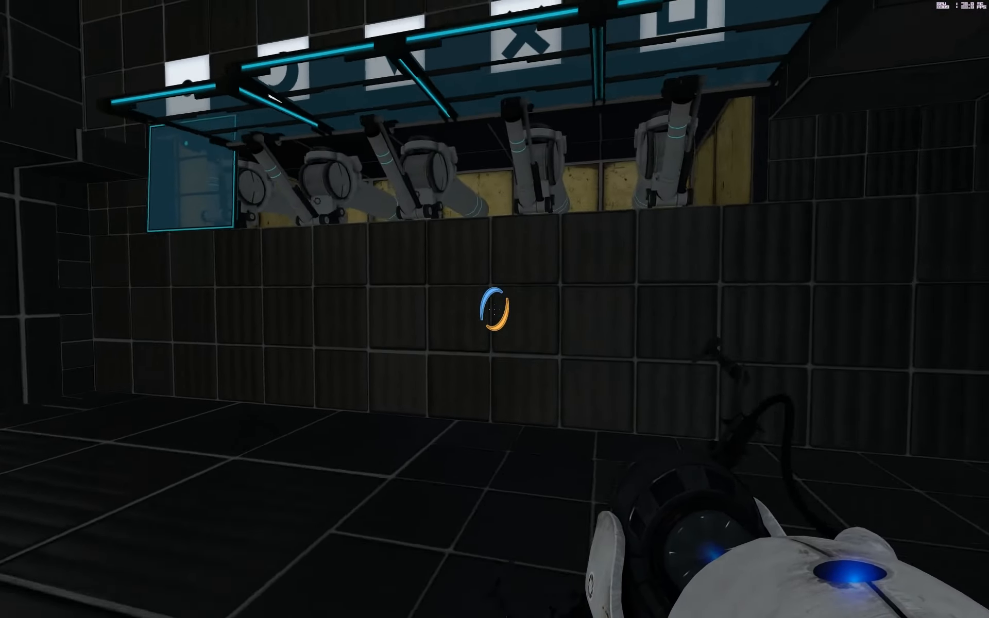
mouse_move(494, 309)
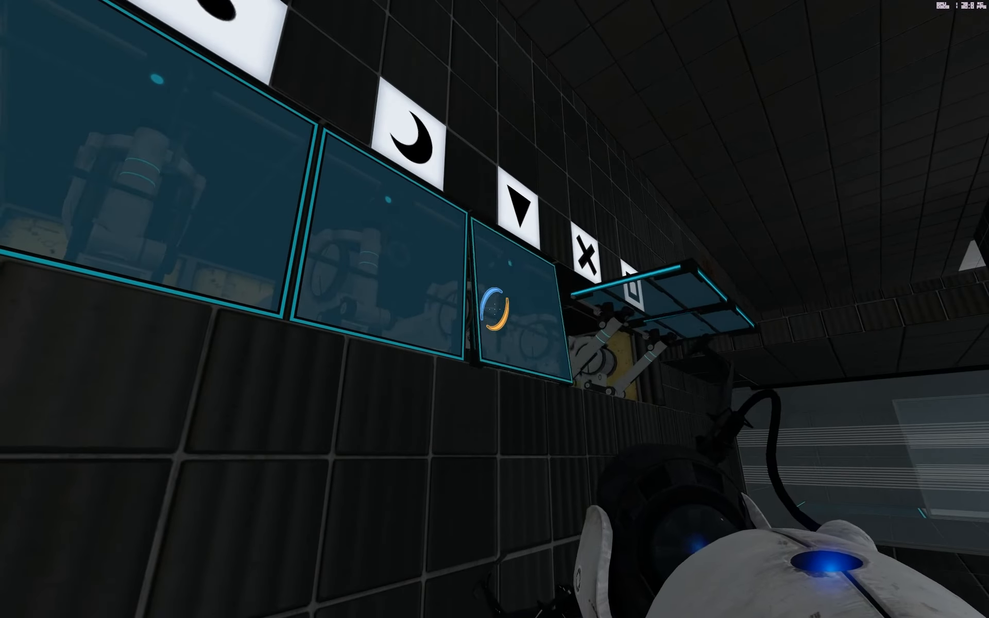
mouse_move(494, 309)
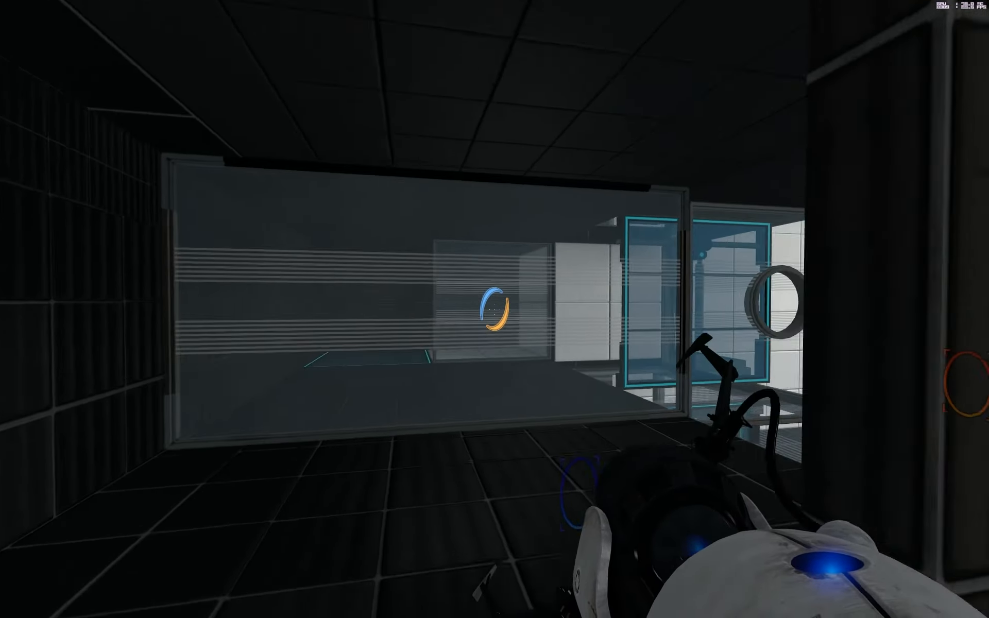
mouse_move(494, 309)
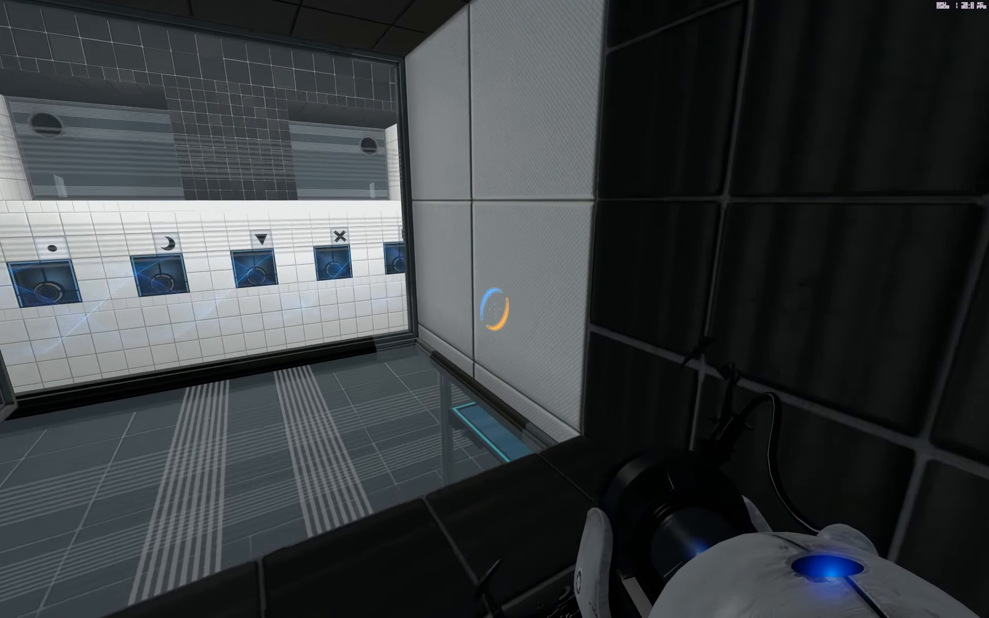
mouse_move(495, 309)
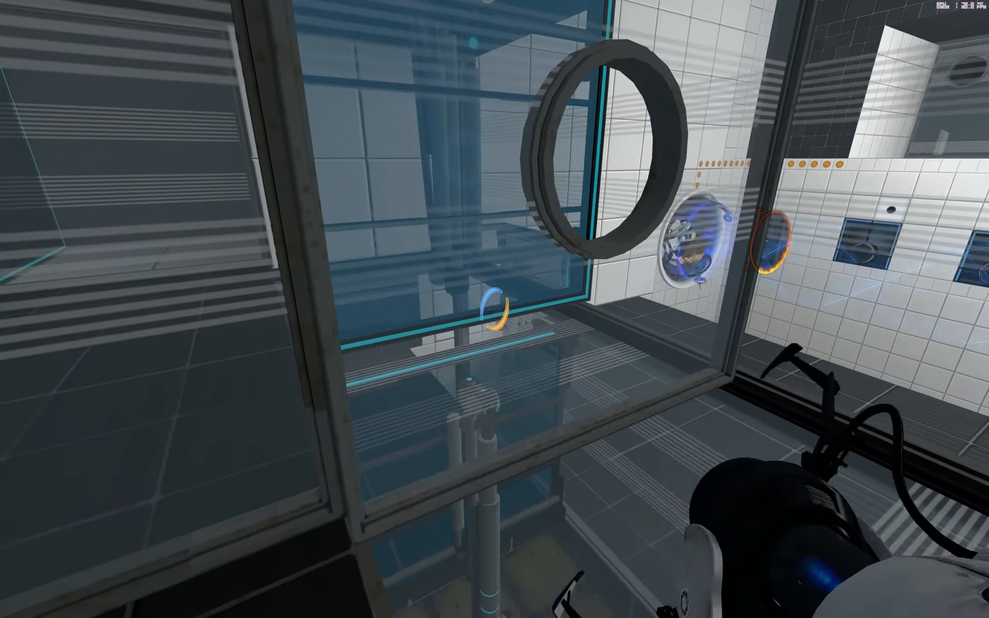
mouse_move(494, 309)
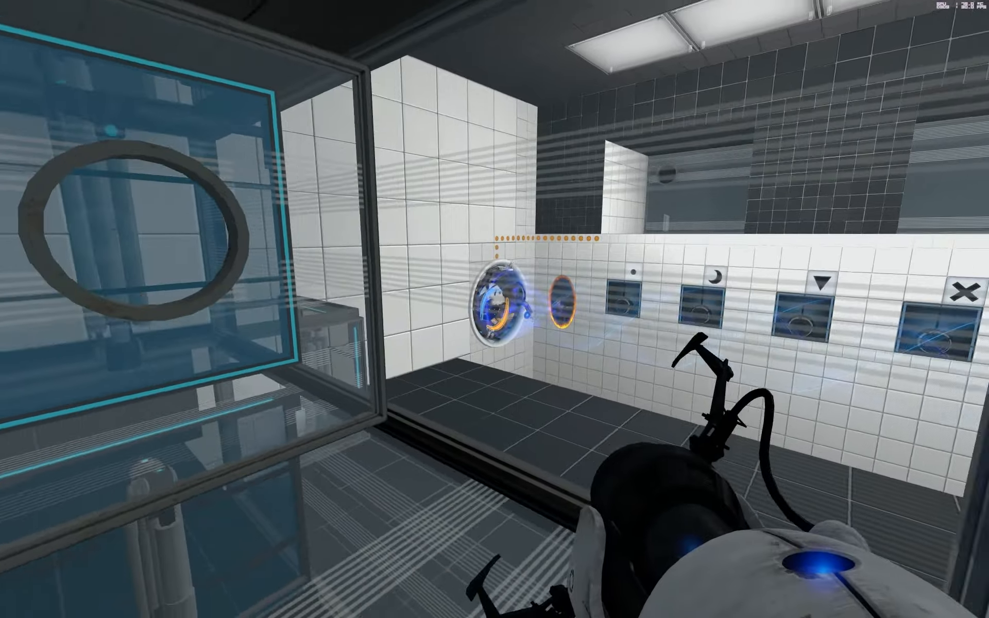
mouse_move(495, 309)
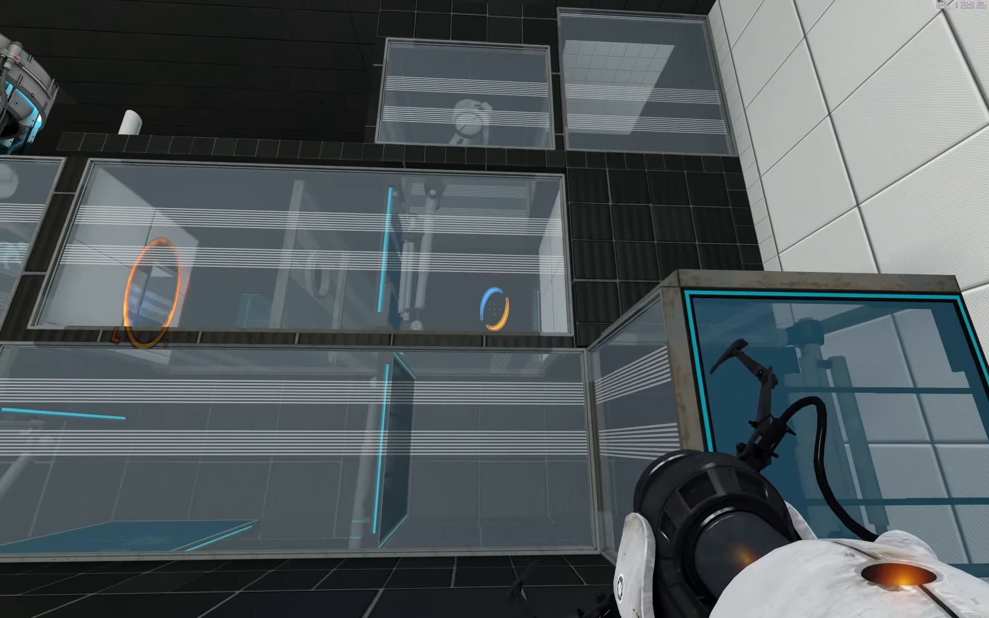
mouse_move(495, 309)
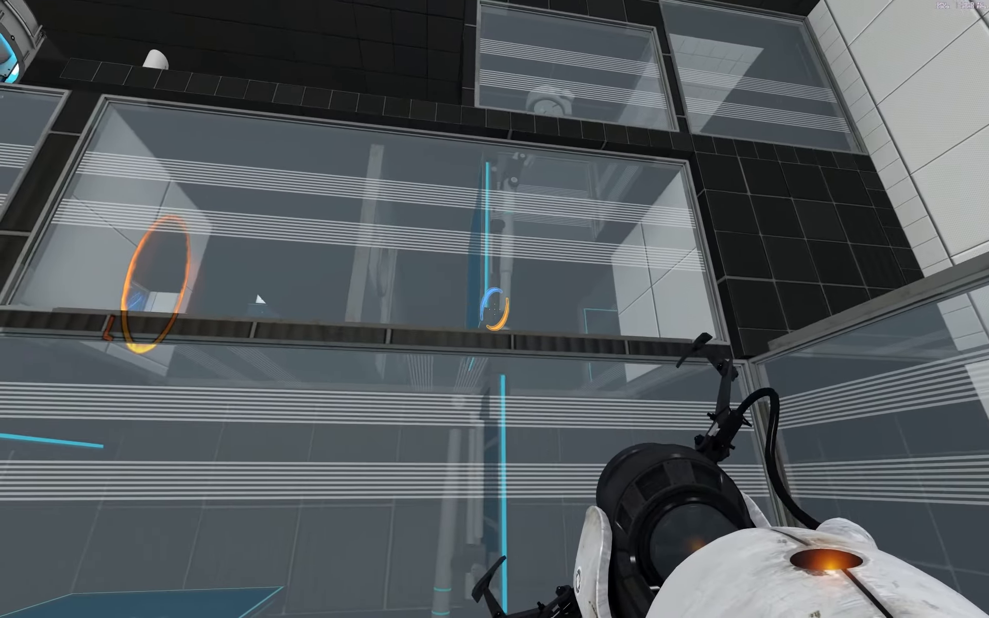
mouse_move(494, 309)
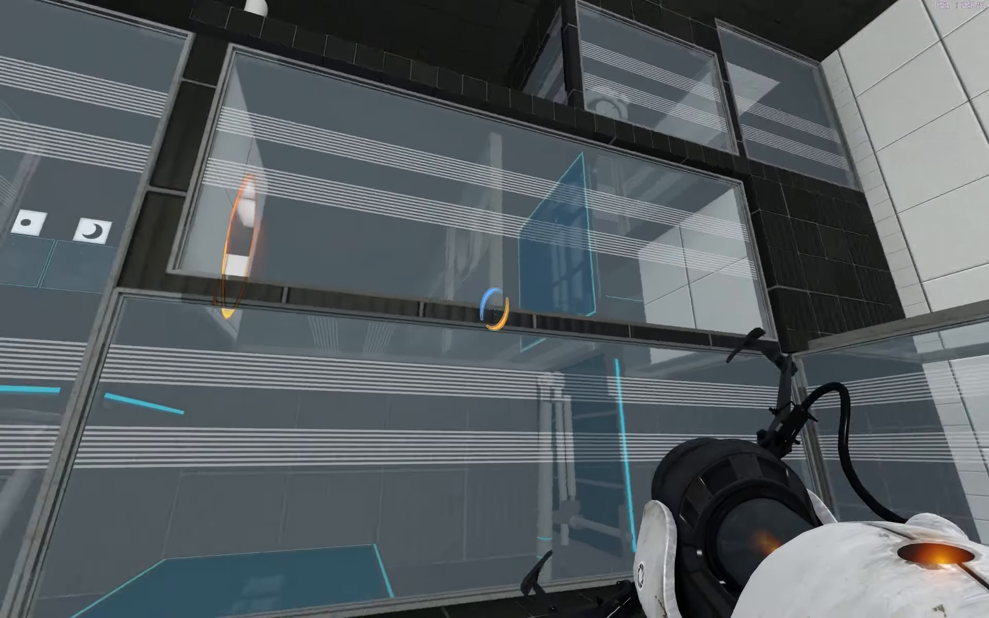
mouse_move(495, 309)
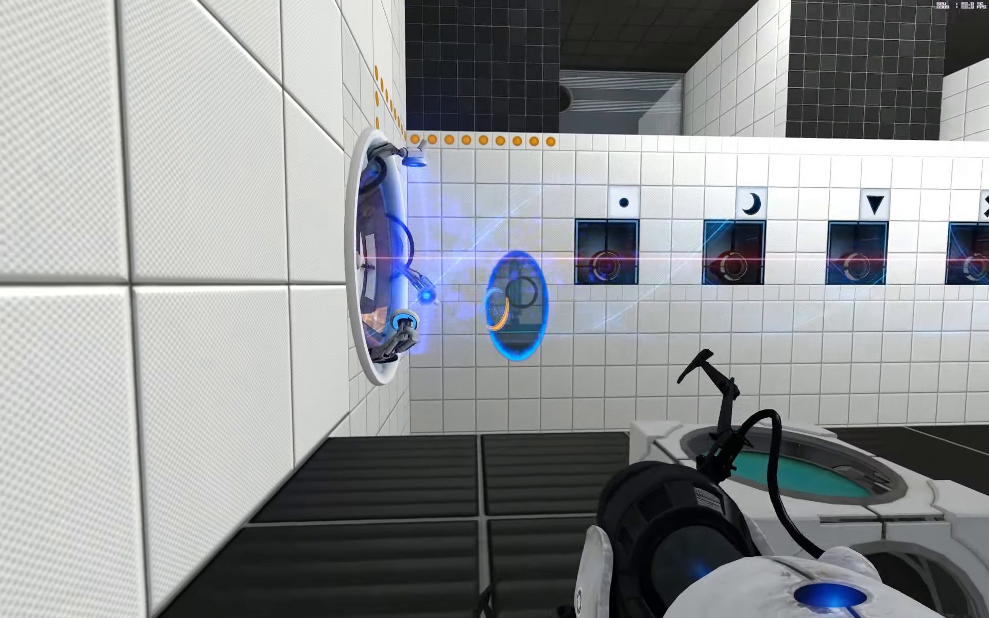
mouse_move(494, 309)
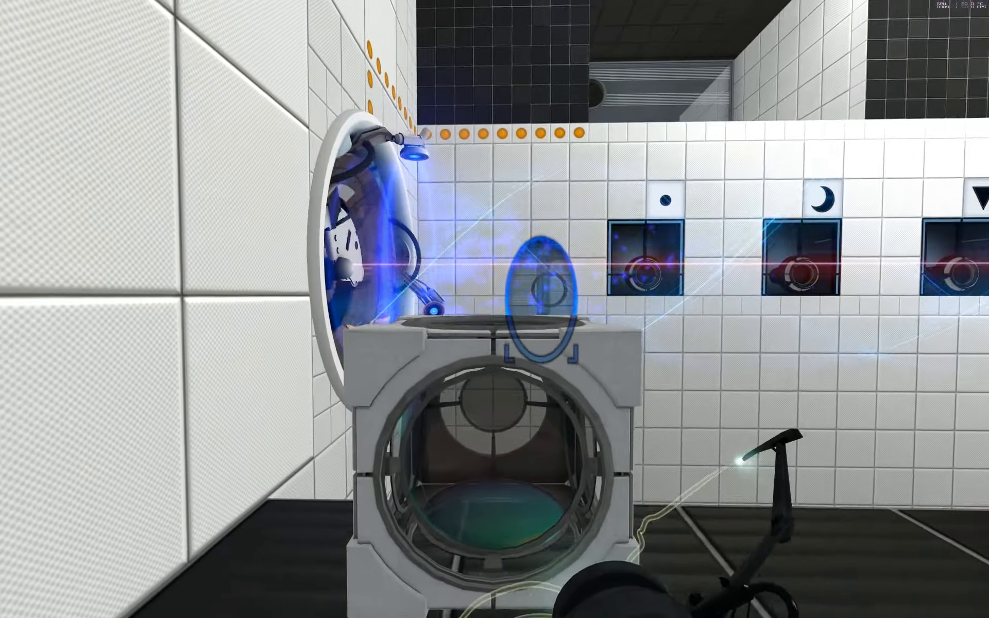
mouse_move(495, 308)
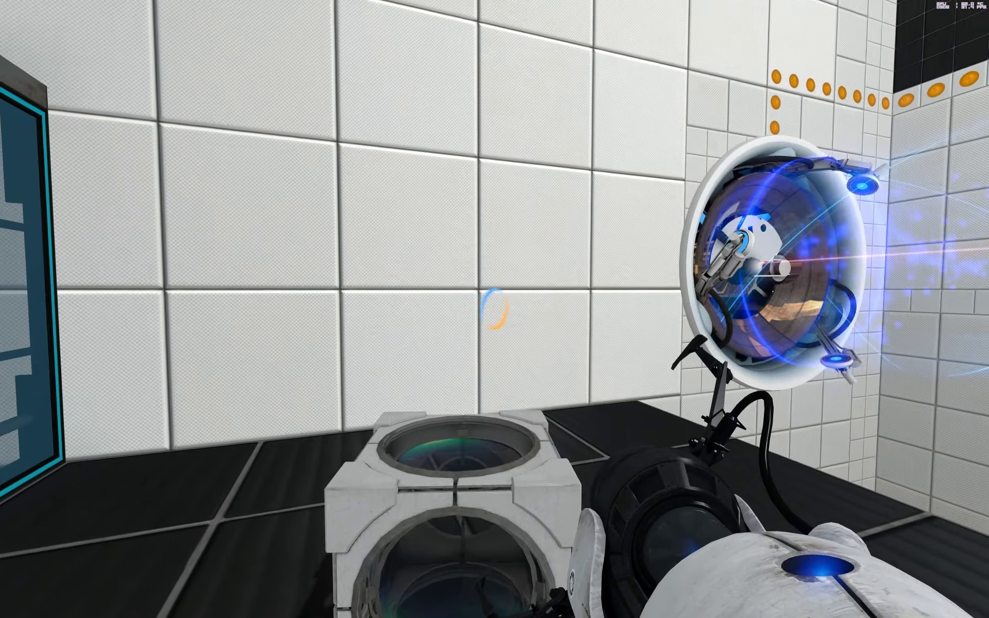
mouse_move(494, 309)
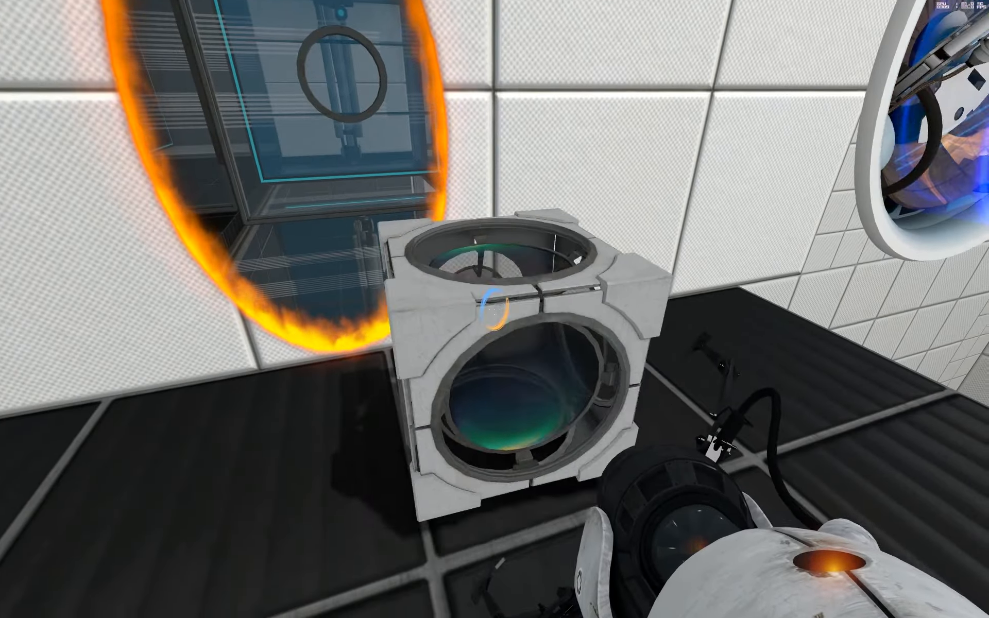
mouse_move(494, 309)
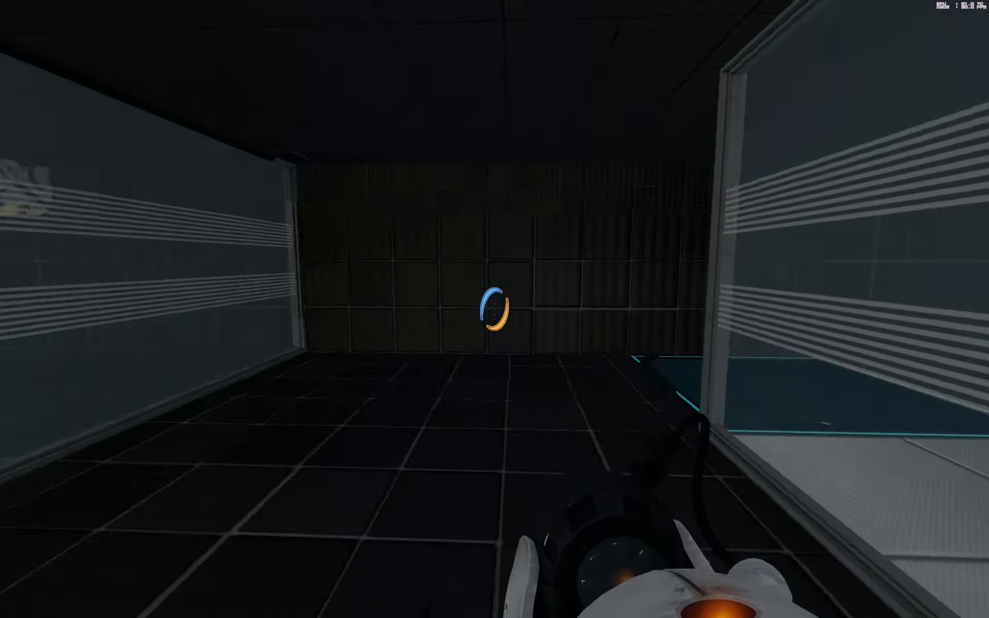
mouse_move(494, 309)
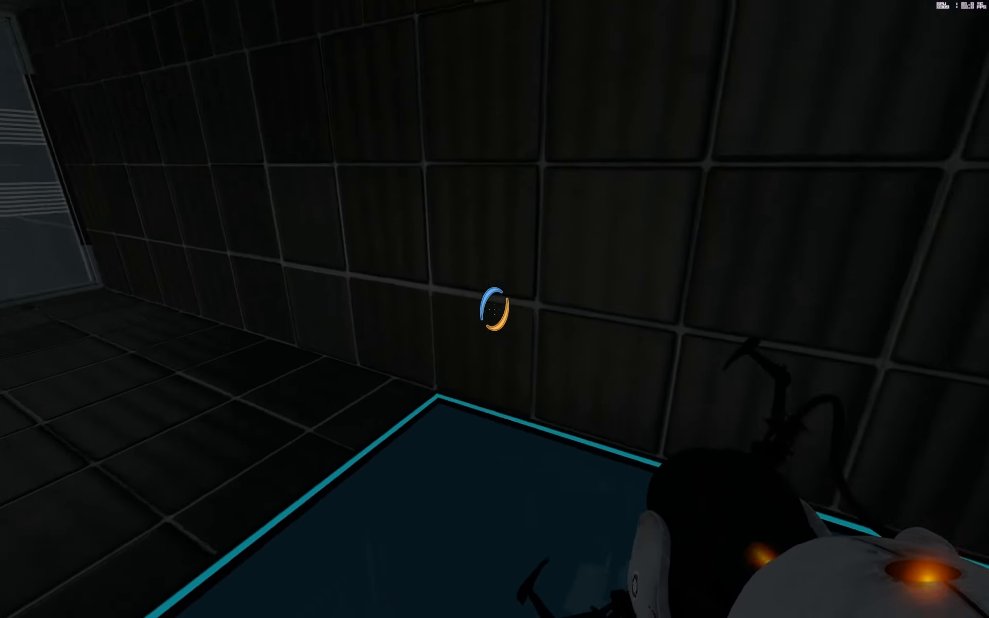
mouse_move(494, 309)
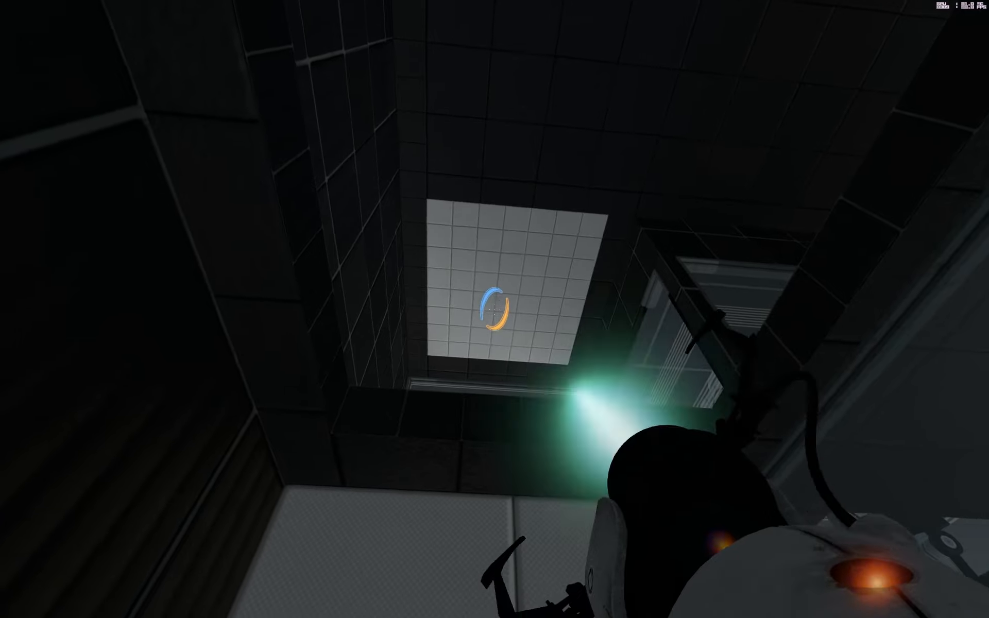
Fire a portal while heading through the dark corridors toward the exit door
click(494, 309)
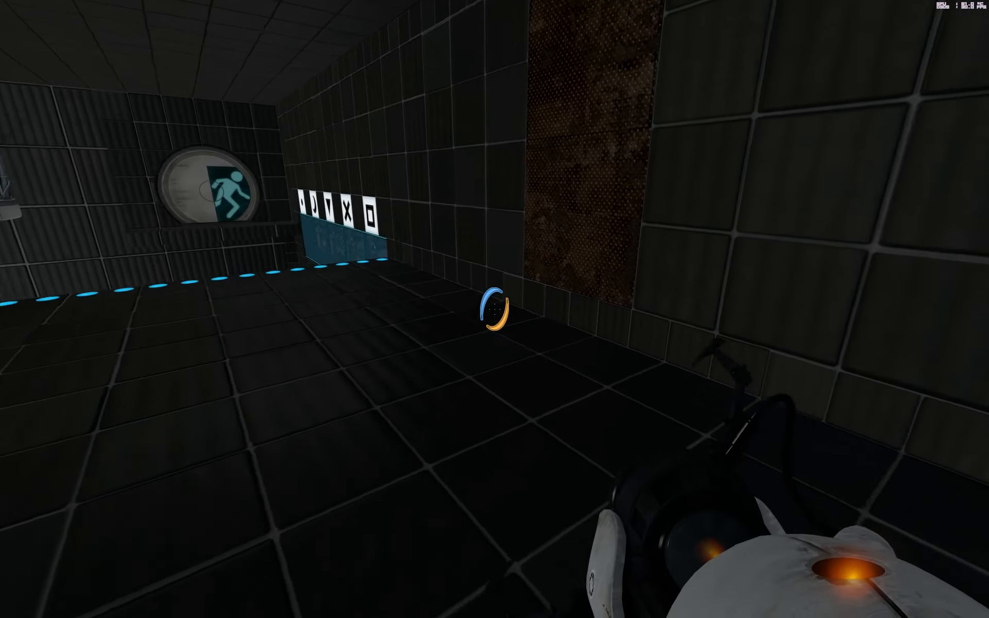
mouse_move(495, 309)
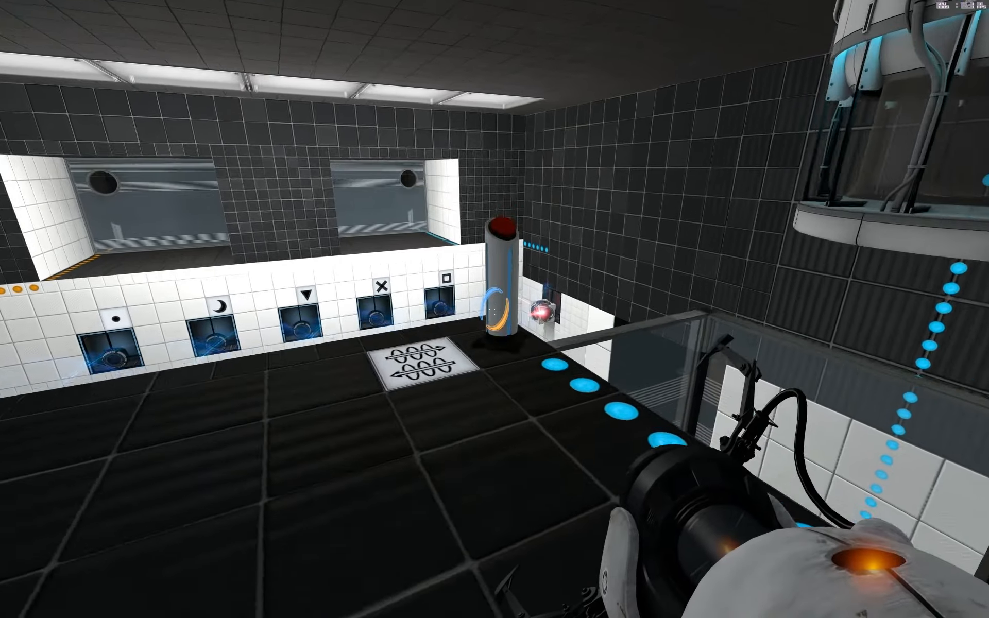
mouse_move(495, 309)
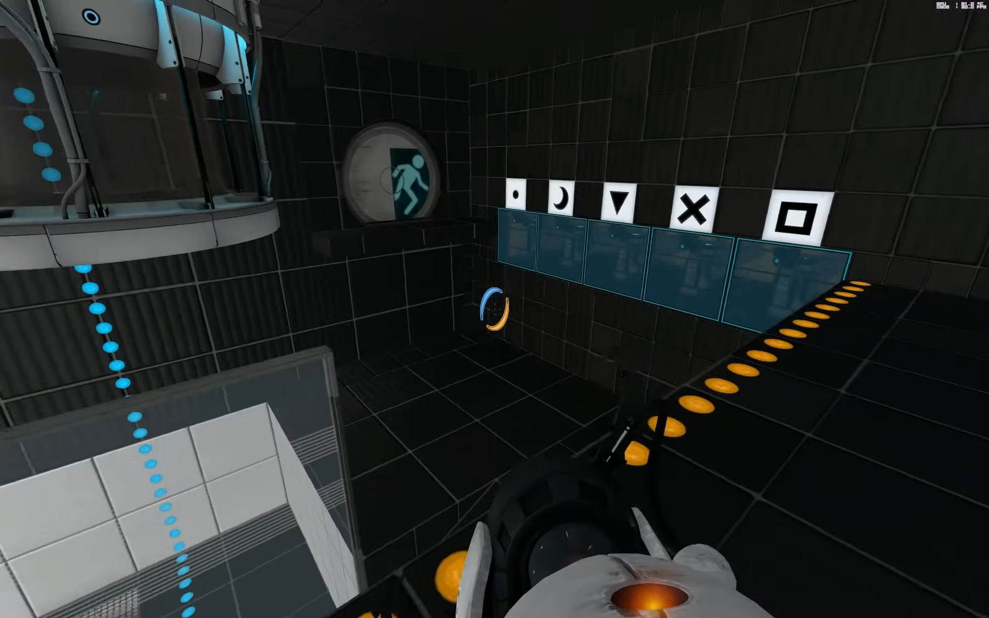
mouse_move(494, 309)
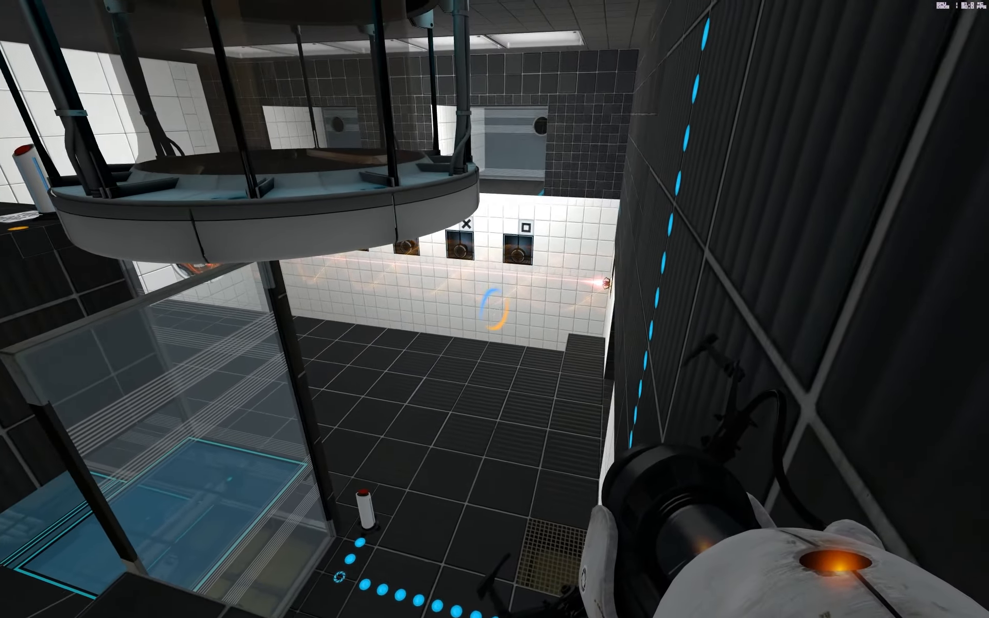
mouse_move(495, 309)
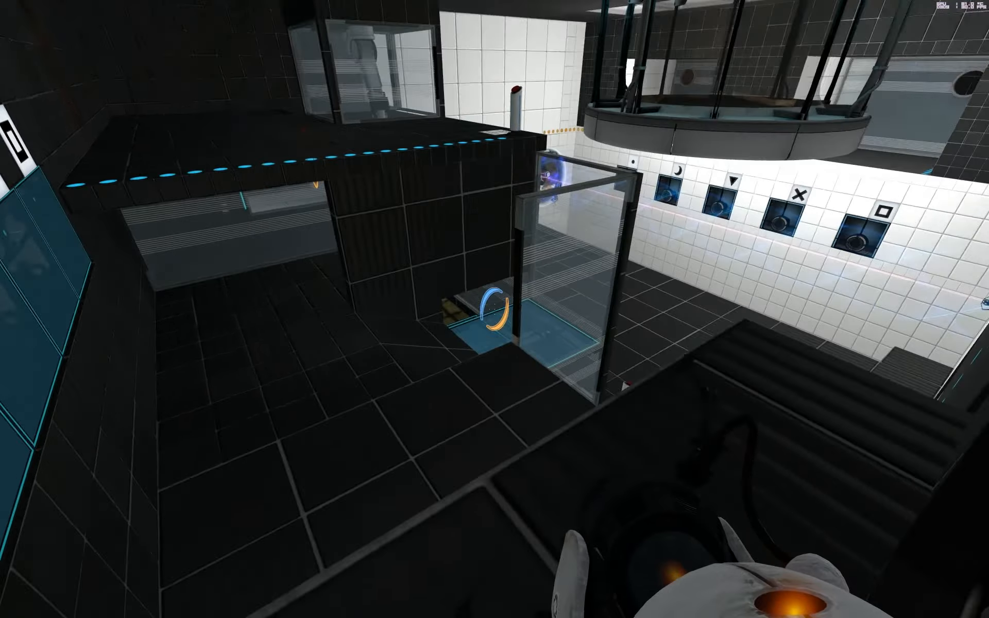
mouse_move(494, 309)
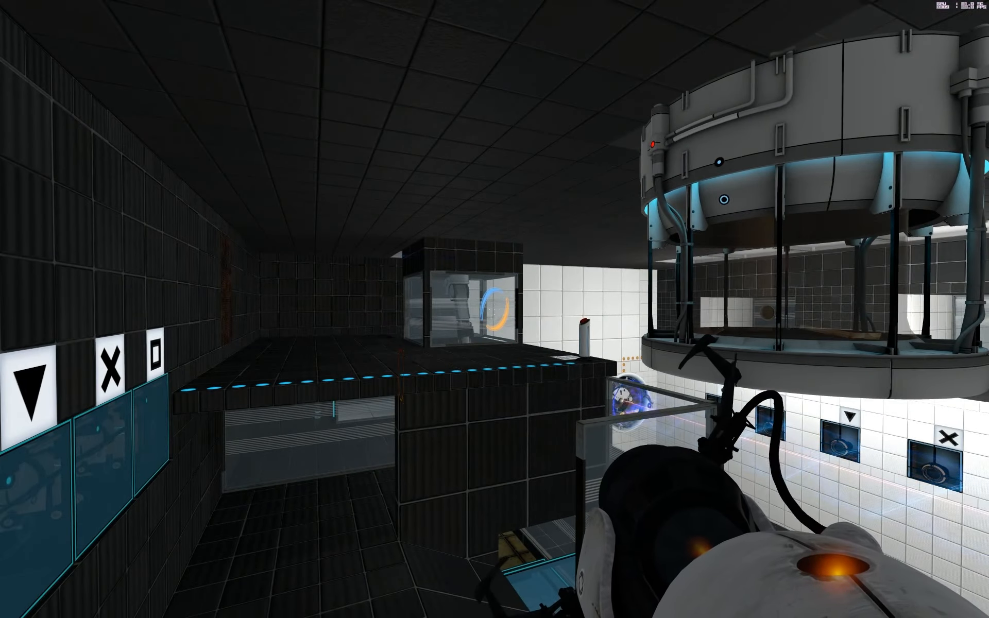
mouse_move(494, 309)
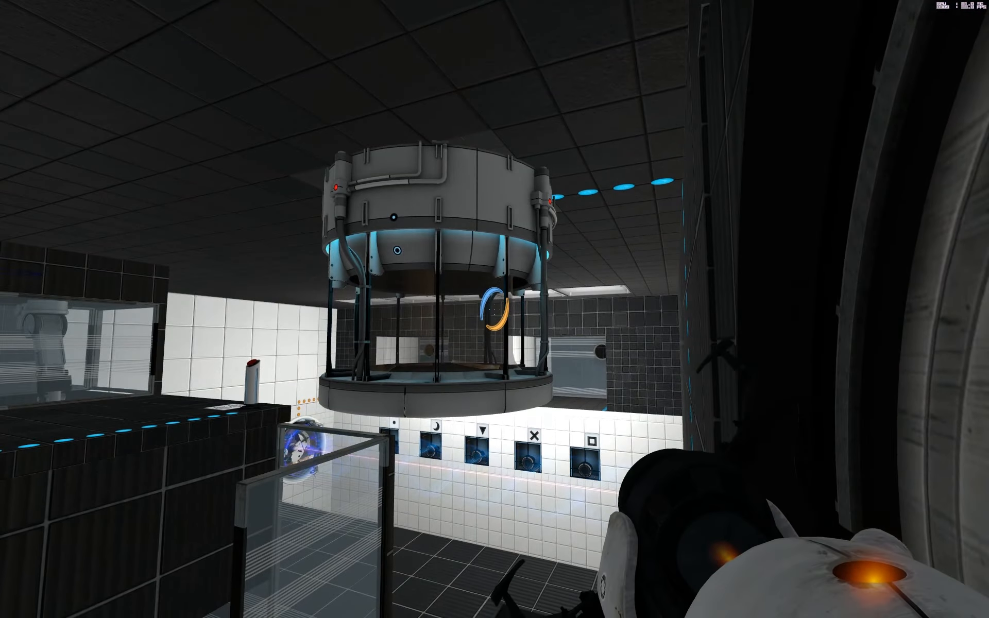